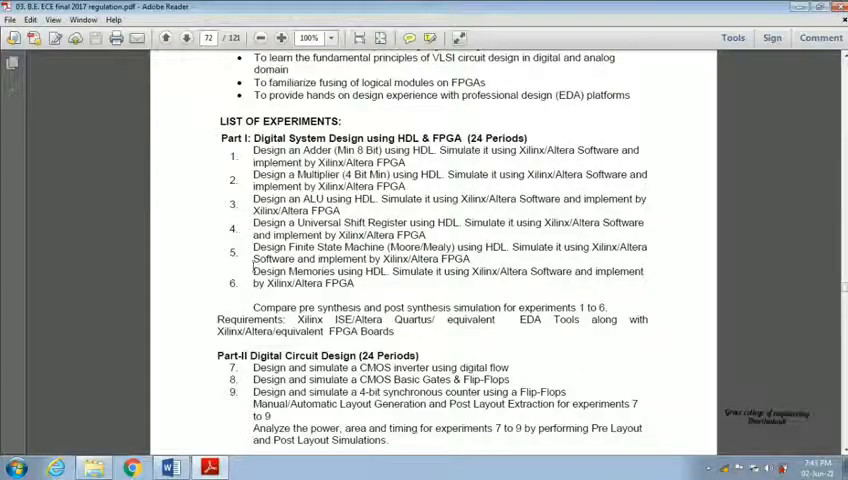
Step: Review the lab experiment list in Adobe Reader, then dismiss it to show the desktop
left_click_drag(253, 271, 365, 283)
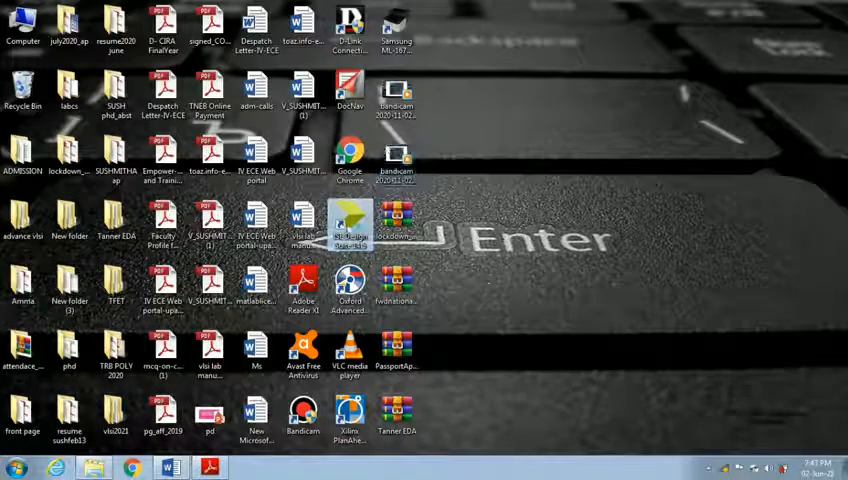
Step: Launch ISE, dismiss Tip of the Day, and close the statemachine project
double_click(350, 218)
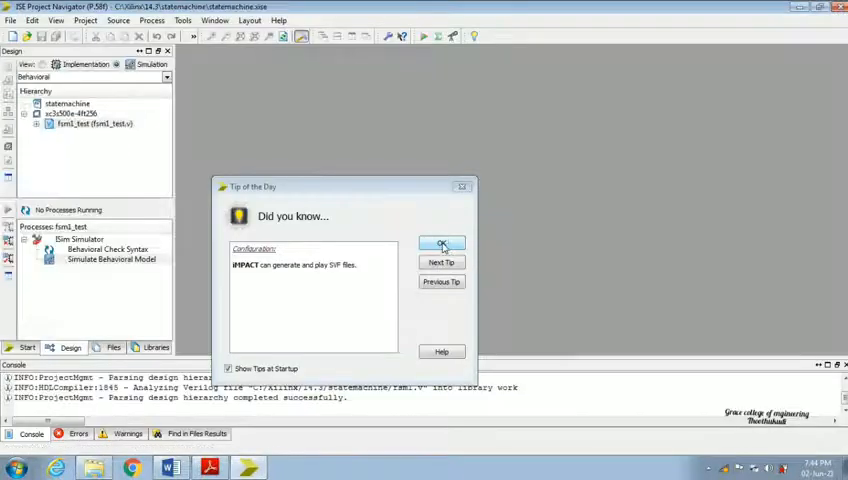
left_click(441, 244)
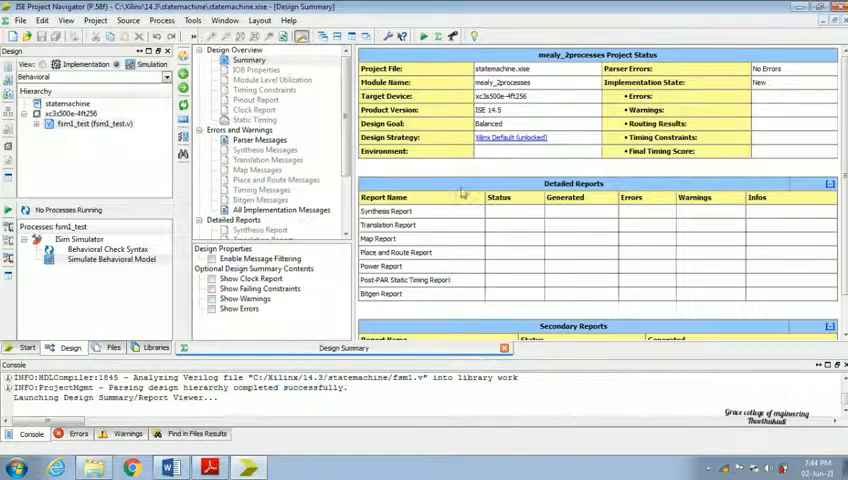
left_click(17, 19)
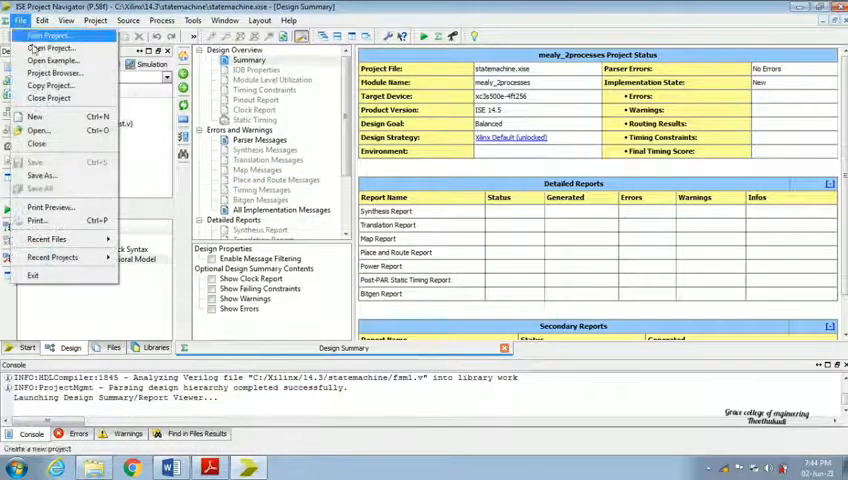
mouse_move(48, 96)
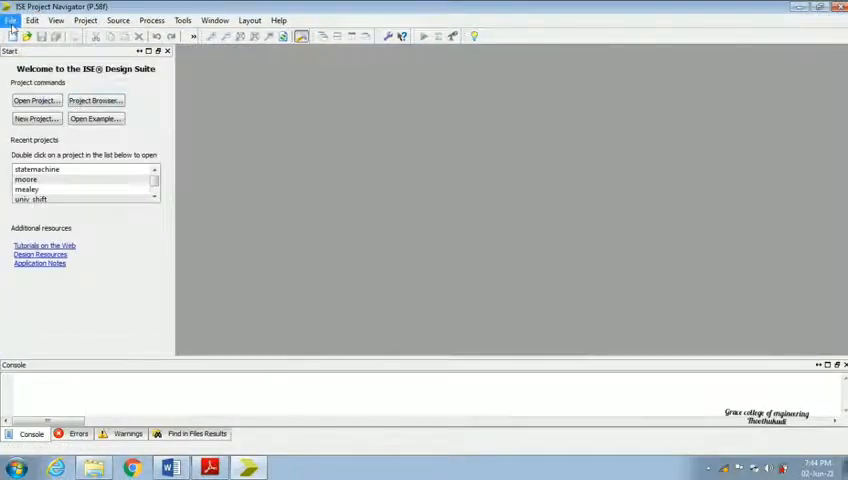
left_click(9, 17)
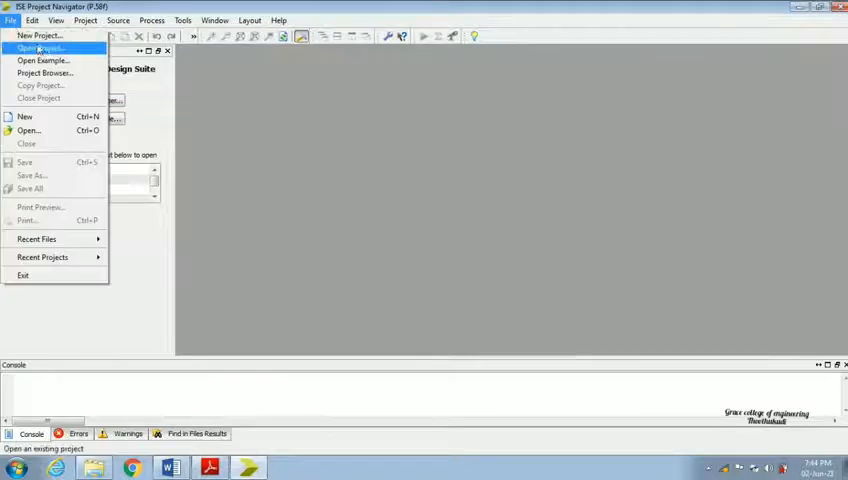
mouse_move(45, 36)
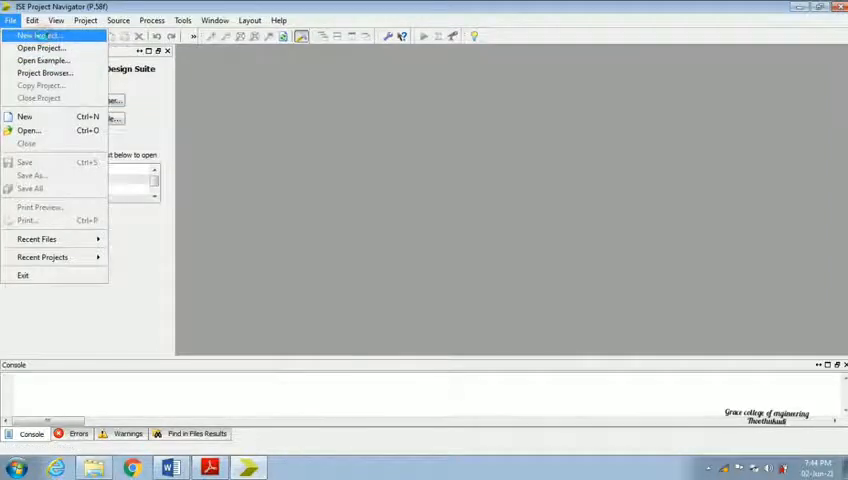
Step: Create a new Spartan3E XC3S500E project named 'memory', overwriting the existing one
left_click(40, 38)
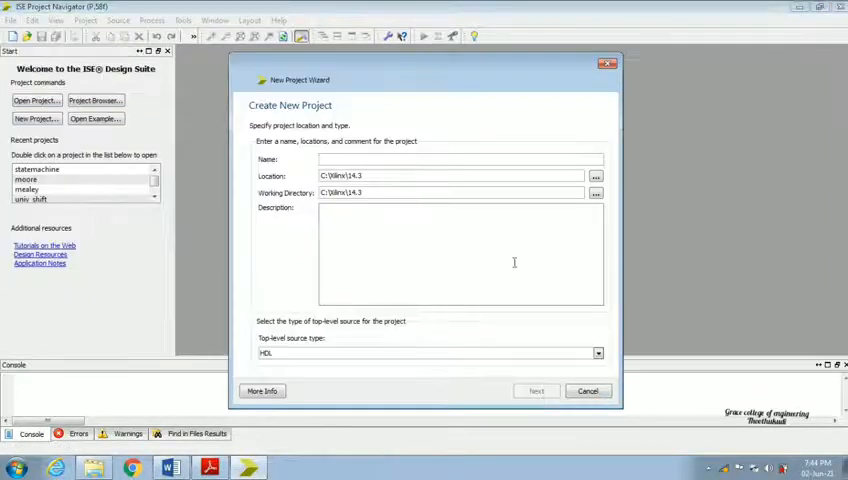
left_click(368, 159)
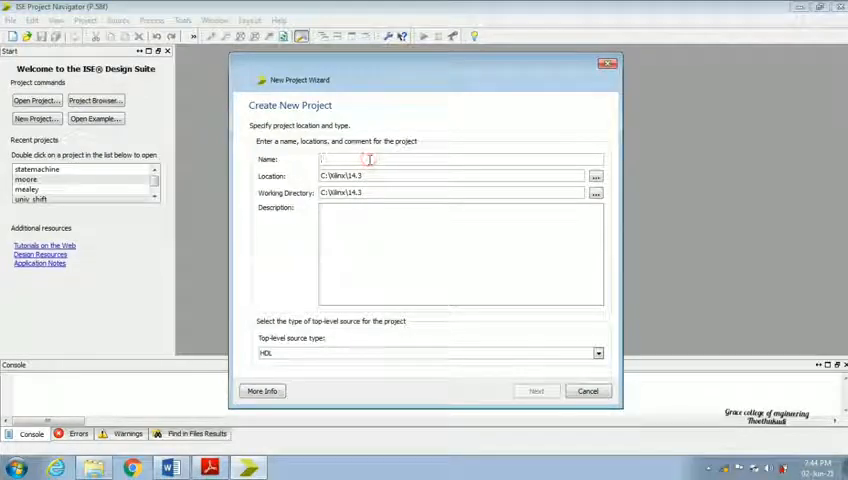
type("m")
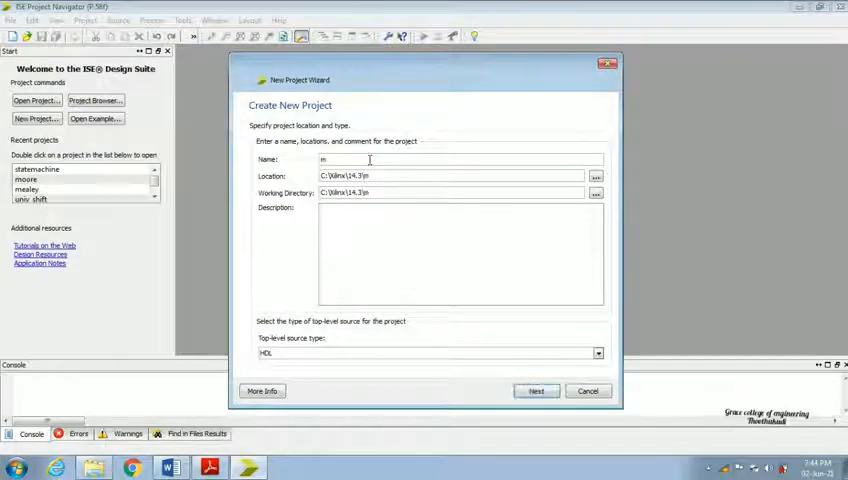
type("emoe")
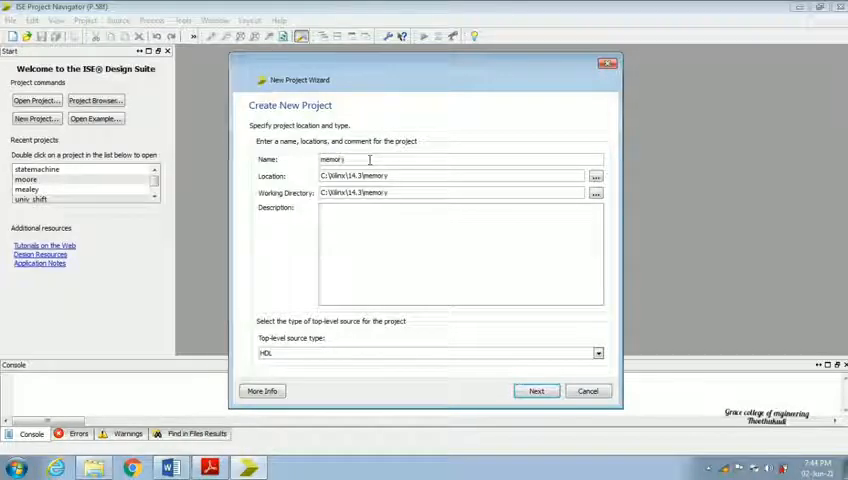
left_click(536, 390)
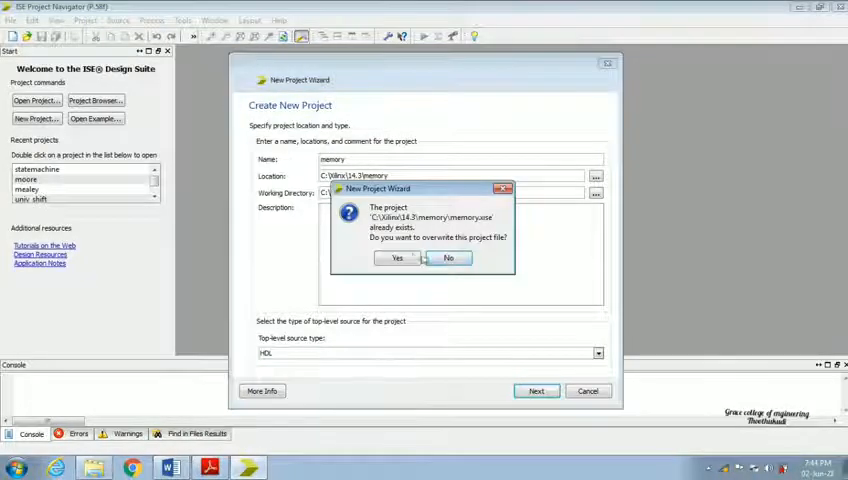
left_click(396, 258)
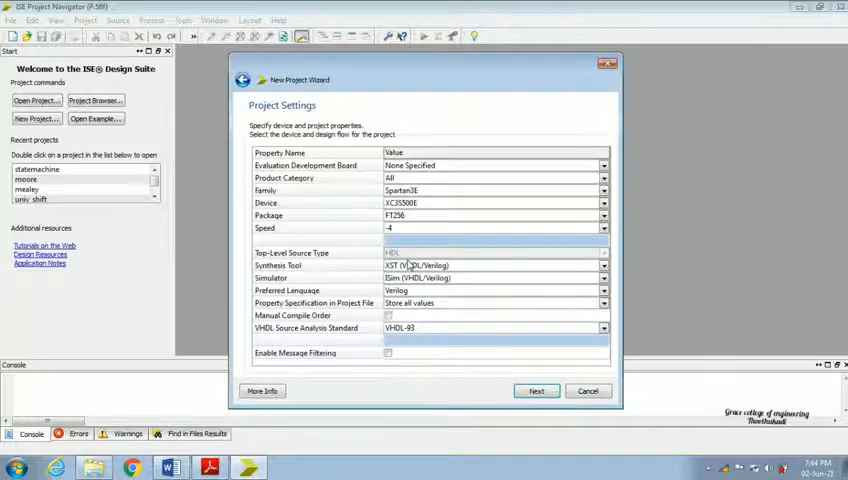
mouse_move(424, 204)
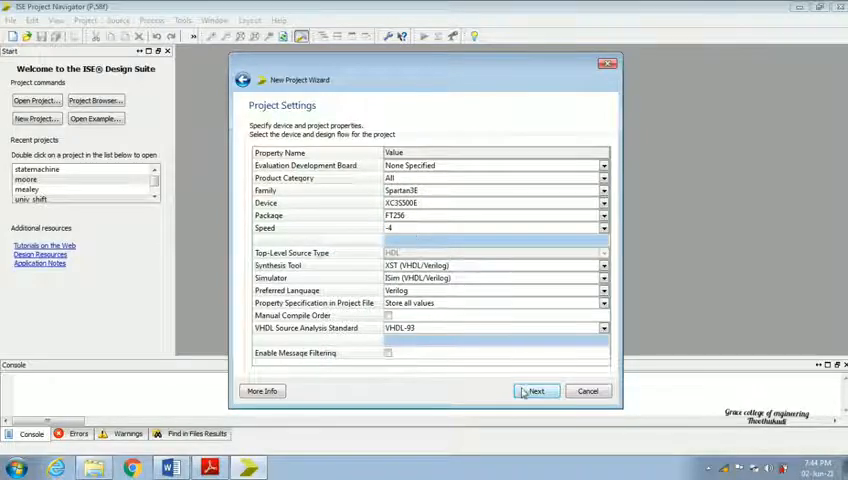
left_click(532, 391)
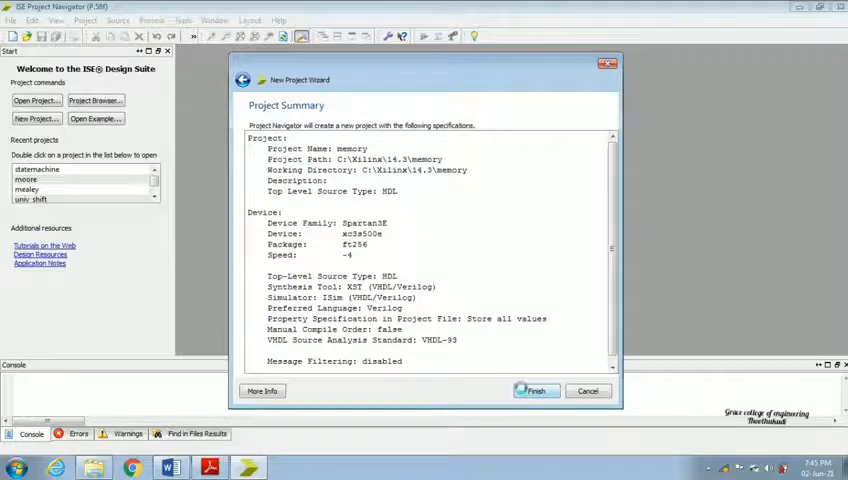
left_click(536, 391)
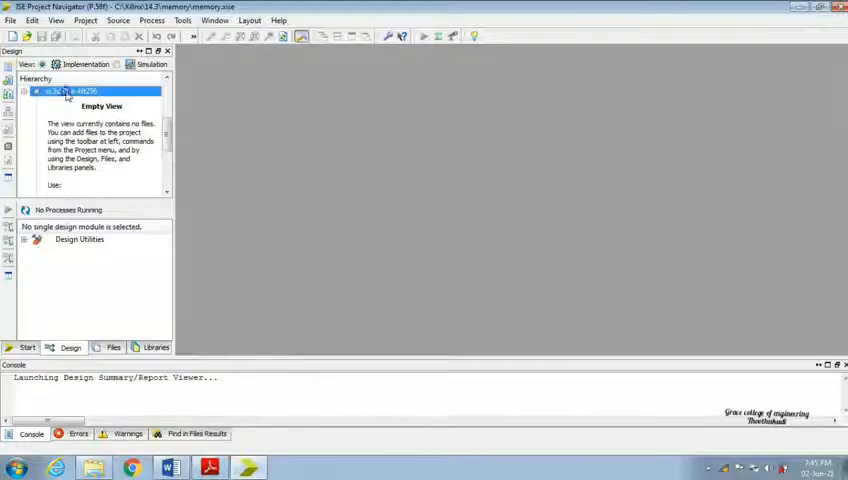
Step: Add a Verilog Module source named memory under the Spartan-3E device, skipping port definition
right_click(55, 93)
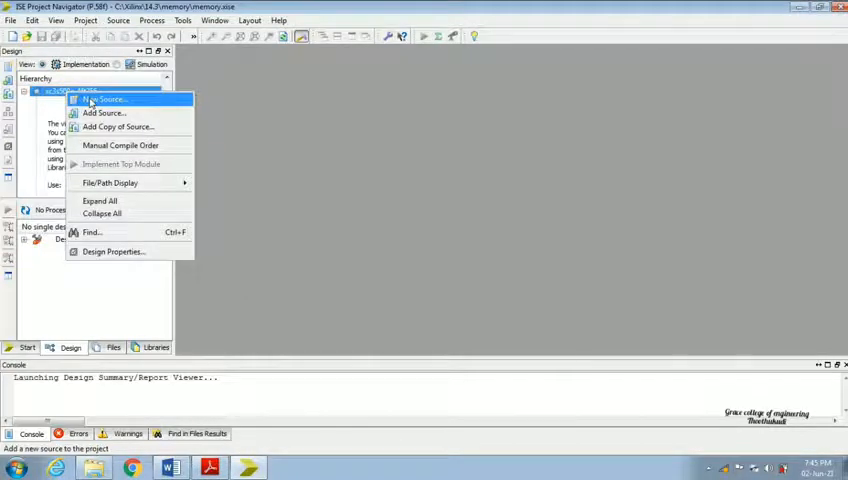
left_click(113, 99)
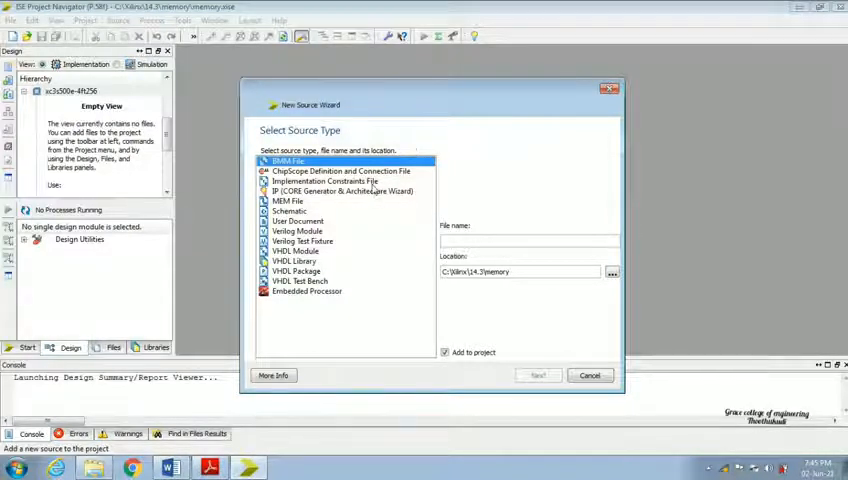
left_click(297, 231)
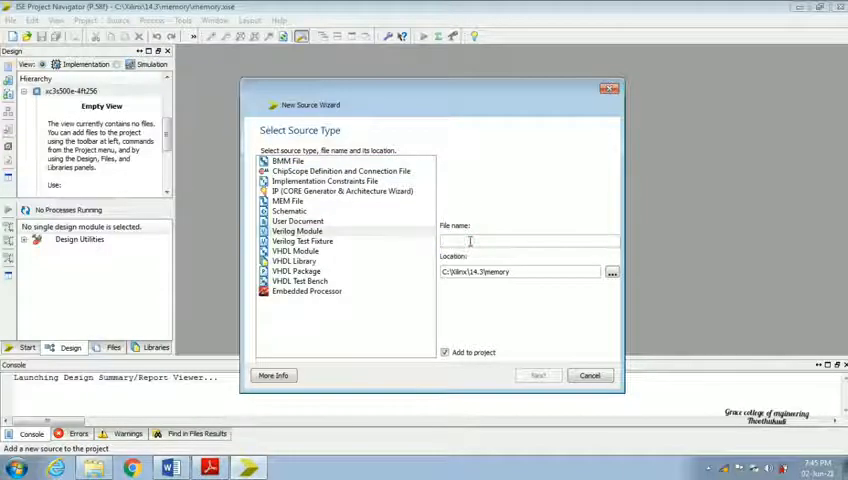
type("memory")
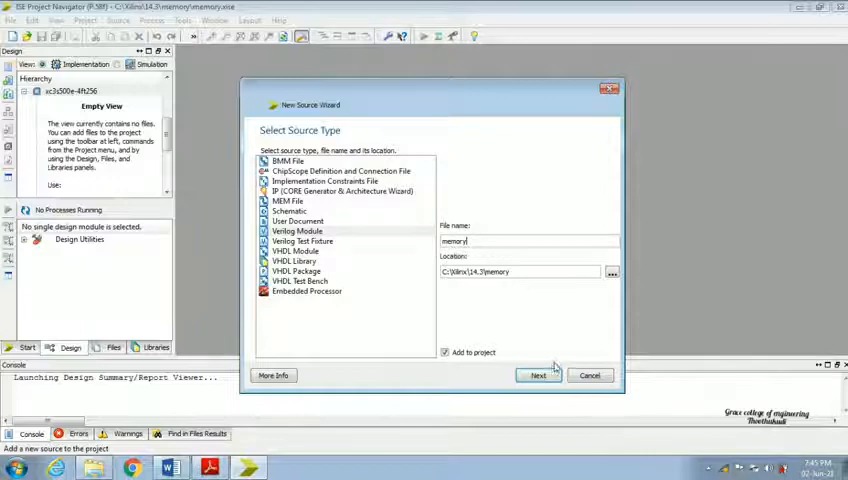
left_click(538, 375)
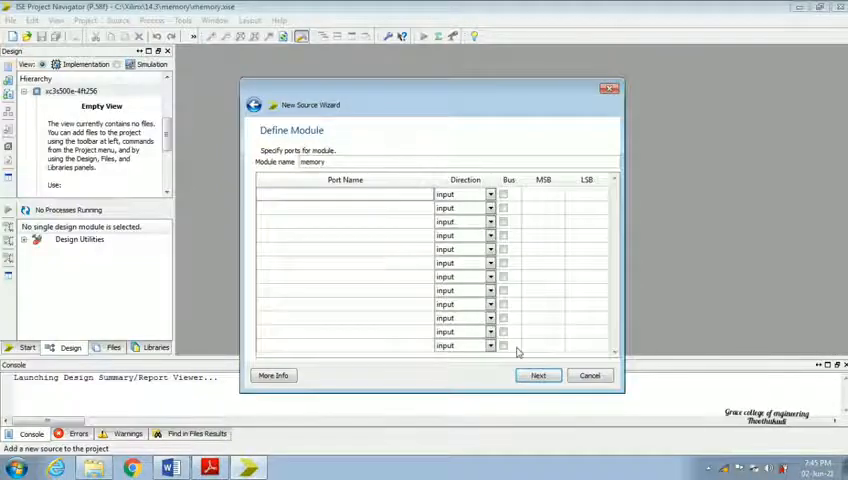
left_click(538, 375)
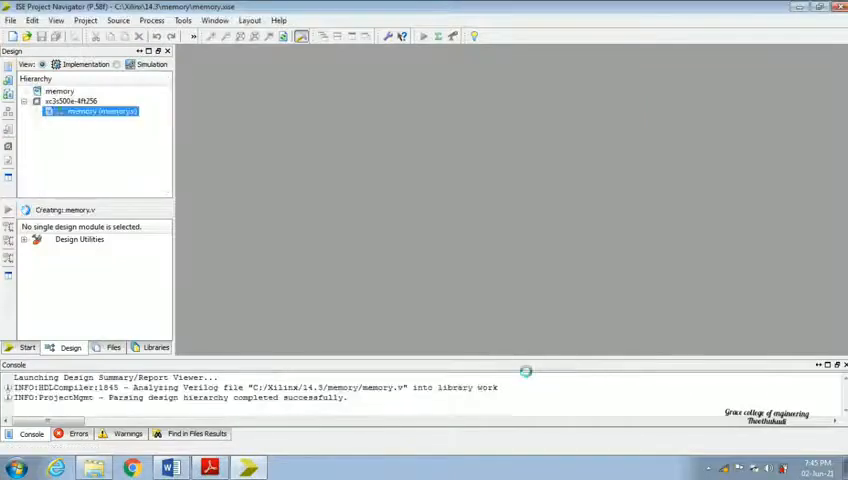
Step: Enter the memo RAM code (8-bit data, 6-bit addr, clk, rst, q) in memory.v and save
double_click(100, 112)
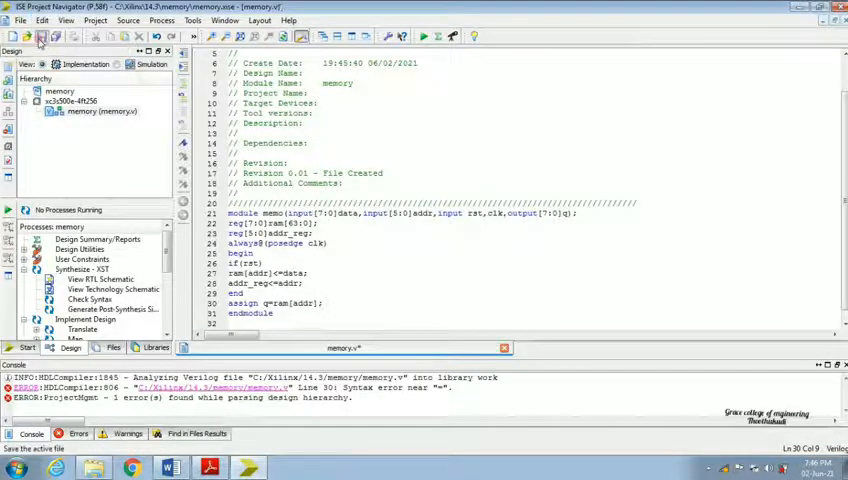
left_click(37, 36)
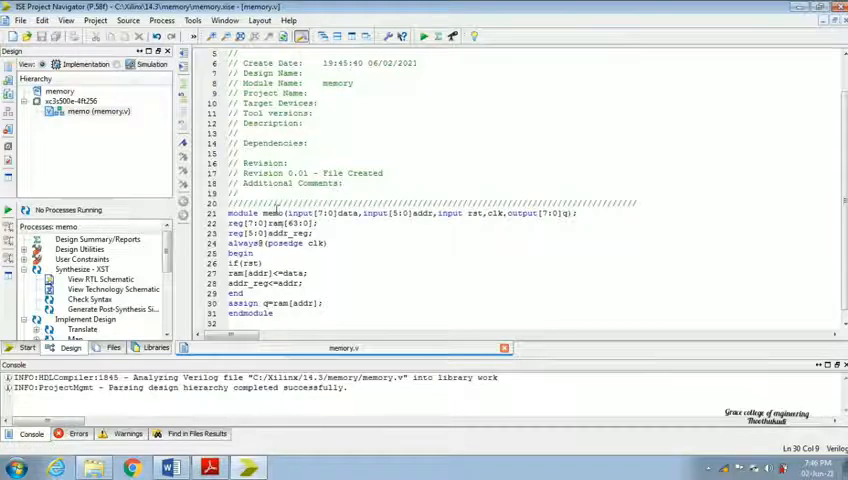
Step: Expand Synthesize - XST and run Check Syntax on the memo module
double_click(269, 213)
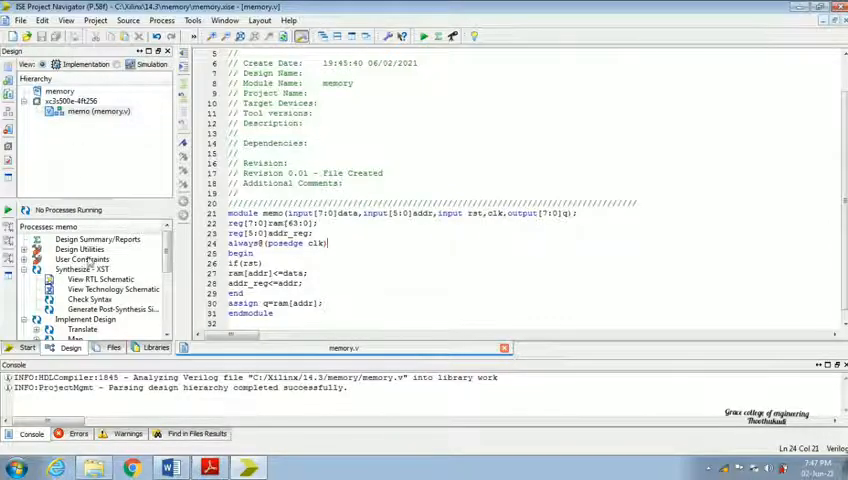
double_click(88, 299)
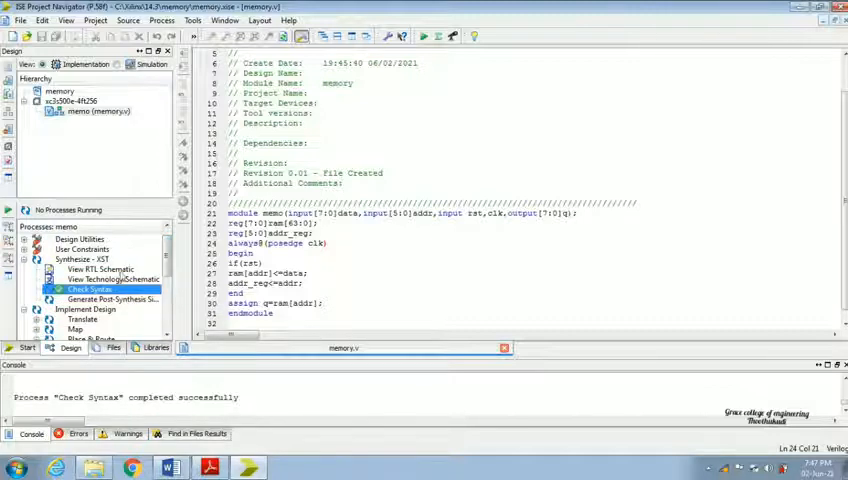
Step: Generate the RTL schematic and view the top-level memory block
double_click(95, 270)
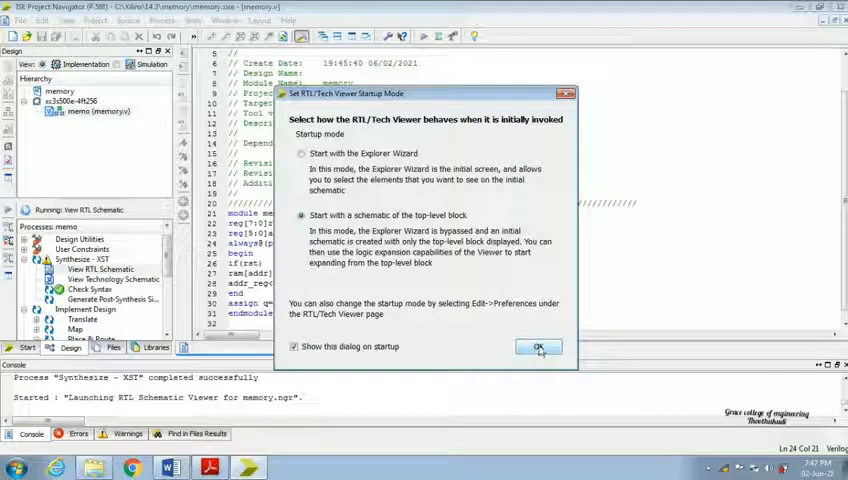
left_click(538, 347)
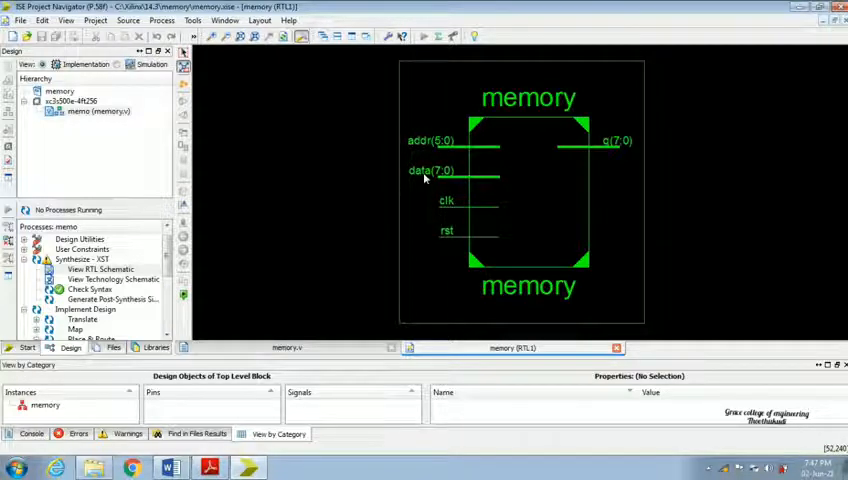
mouse_move(449, 157)
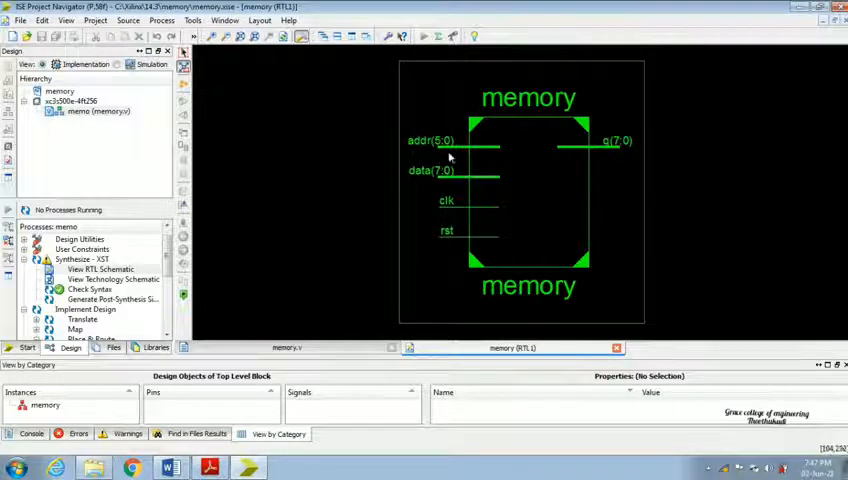
mouse_move(446, 140)
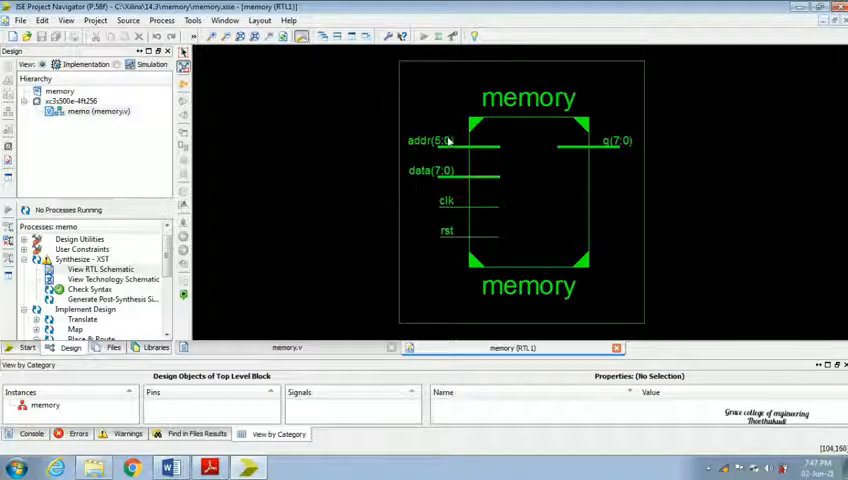
mouse_move(428, 161)
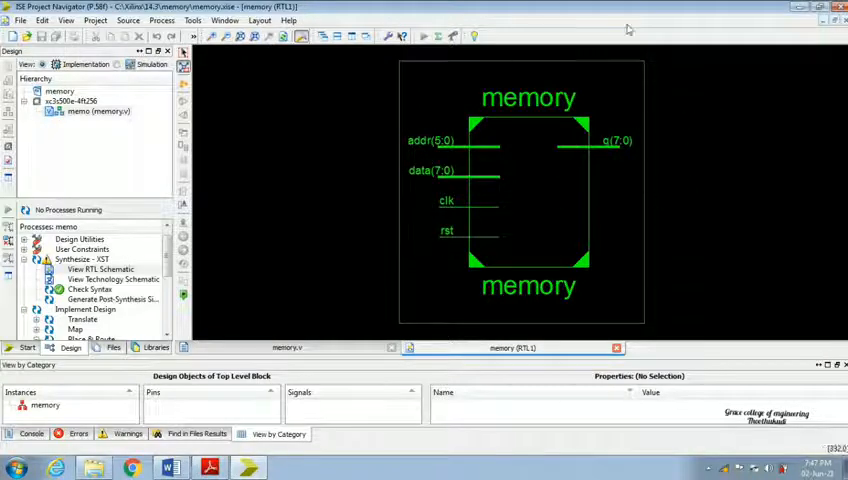
mouse_move(430, 169)
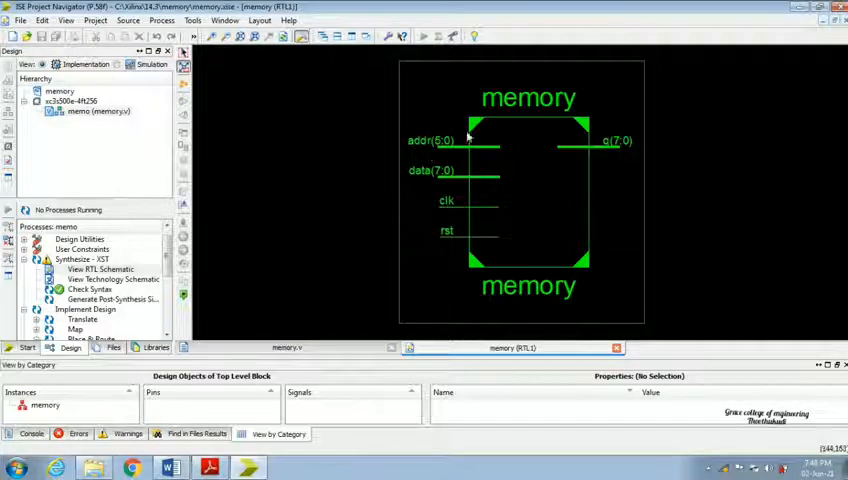
mouse_move(588, 138)
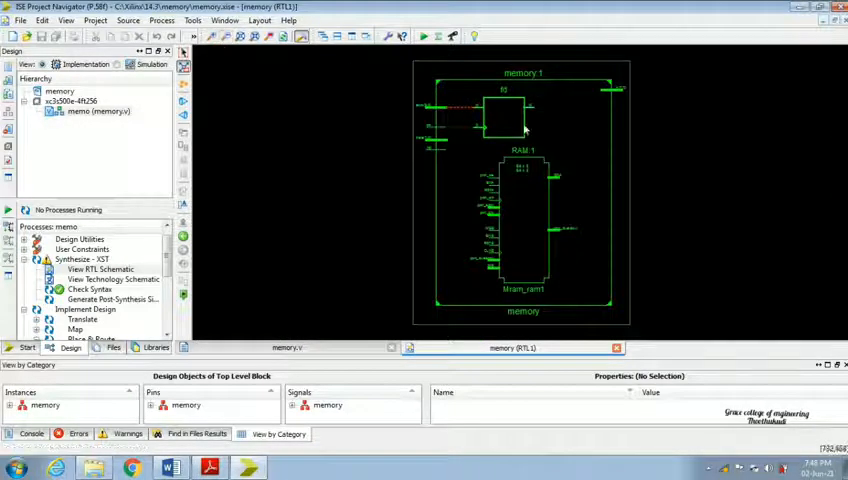
mouse_move(553, 223)
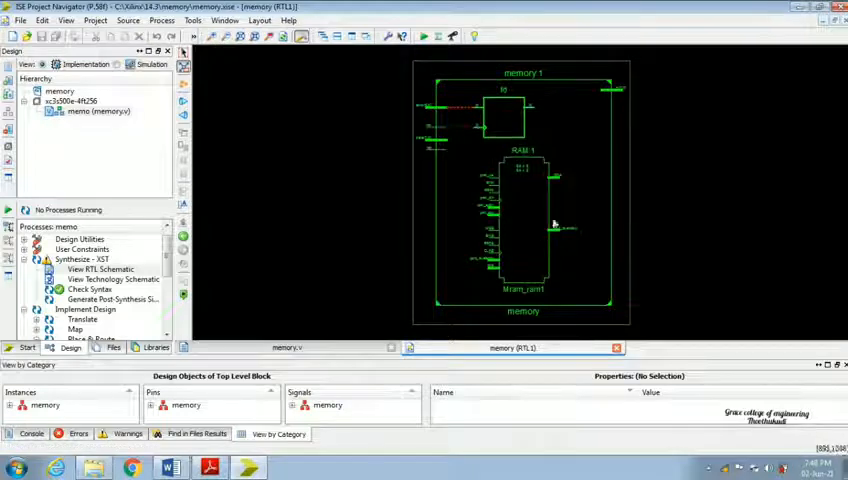
mouse_move(513, 229)
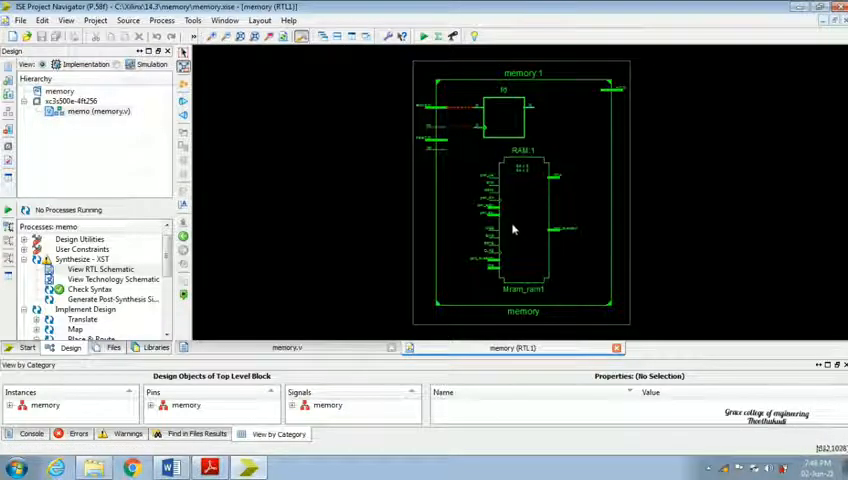
mouse_move(128, 155)
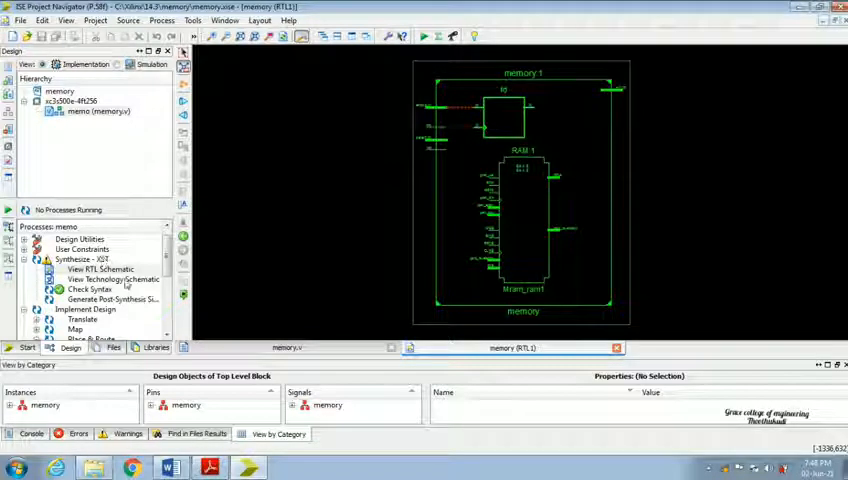
Step: Add Verilog Test Fixture 'memory_test' for memo, replacing the existing memory_test.v
left_click(70, 102)
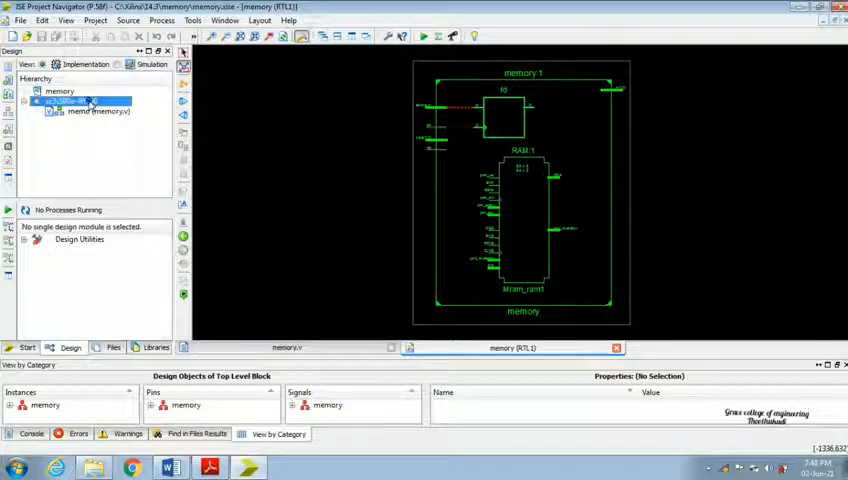
right_click(75, 103)
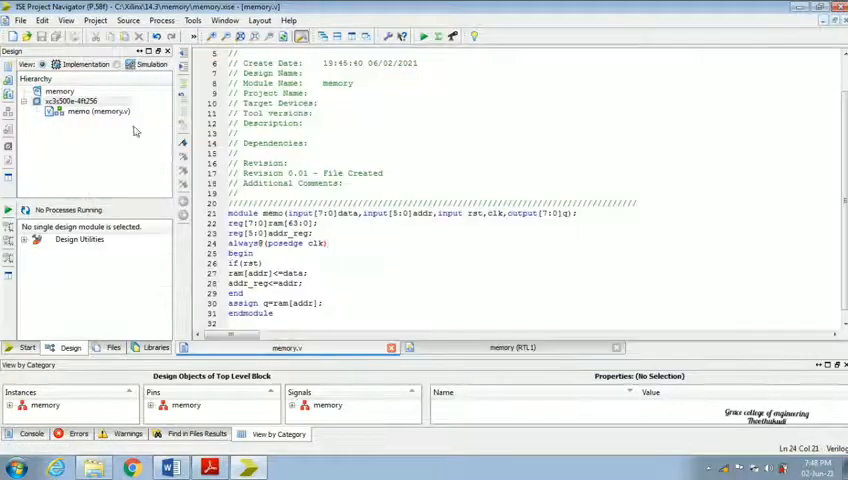
right_click(62, 103)
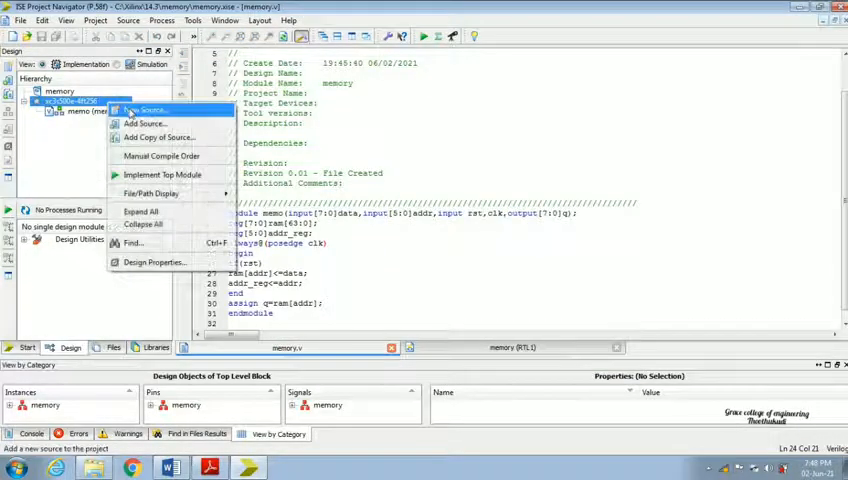
left_click(160, 109)
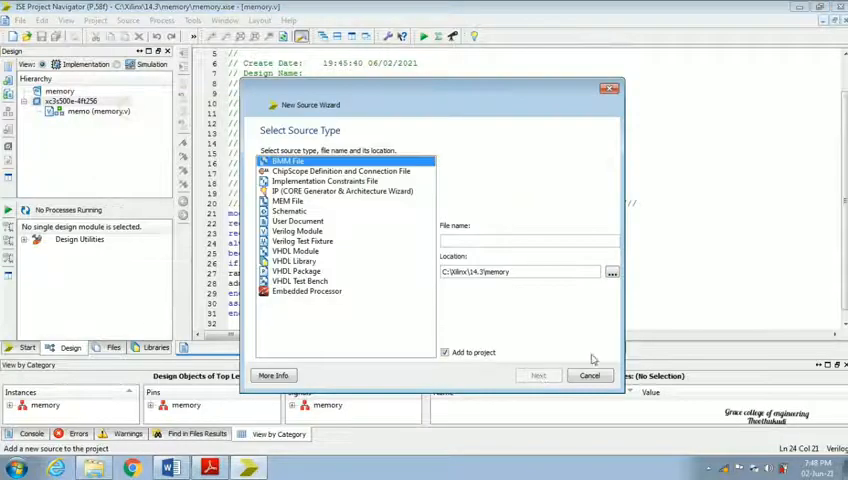
left_click(302, 240)
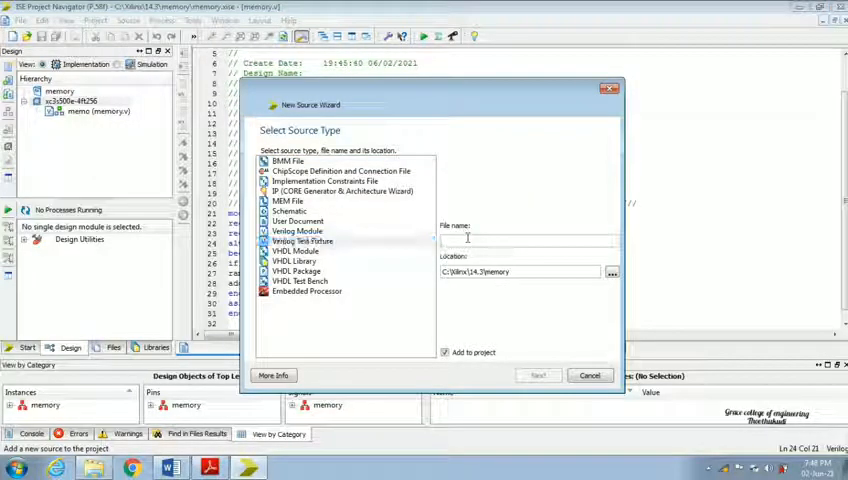
type("memory_test")
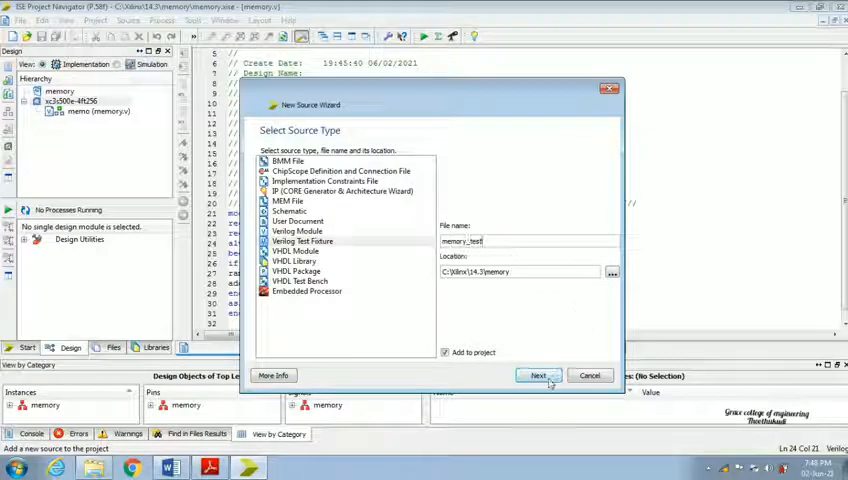
left_click(537, 375)
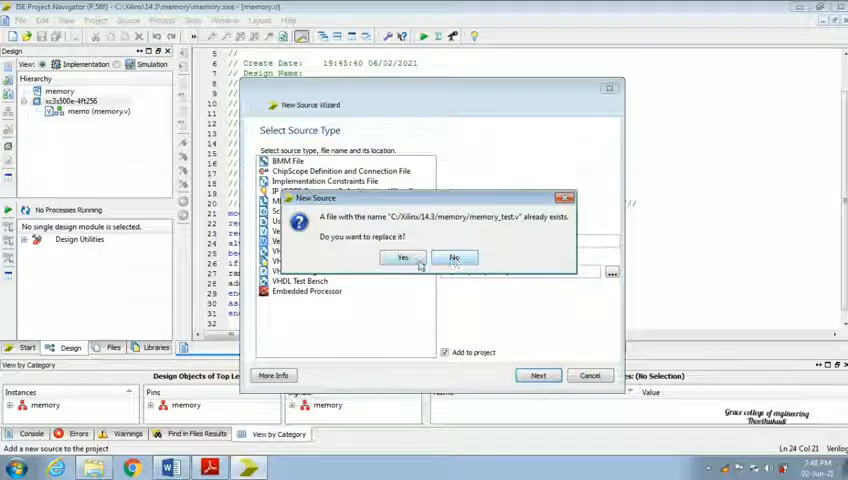
left_click(402, 257)
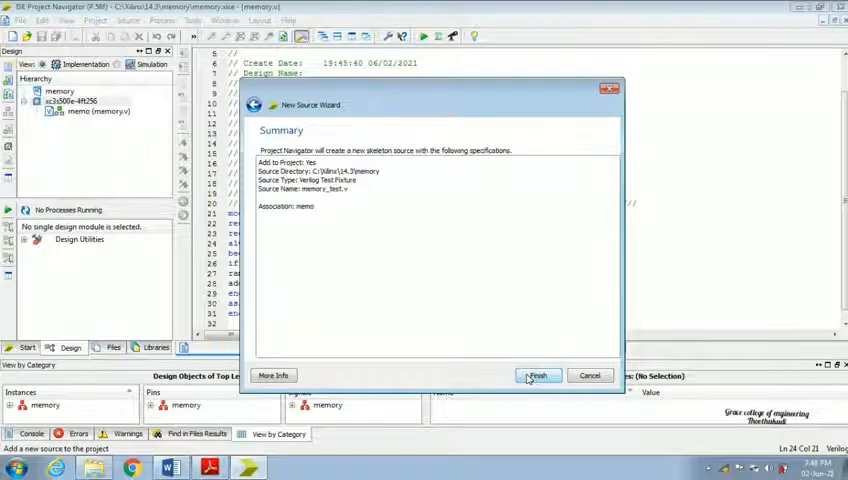
left_click(536, 375)
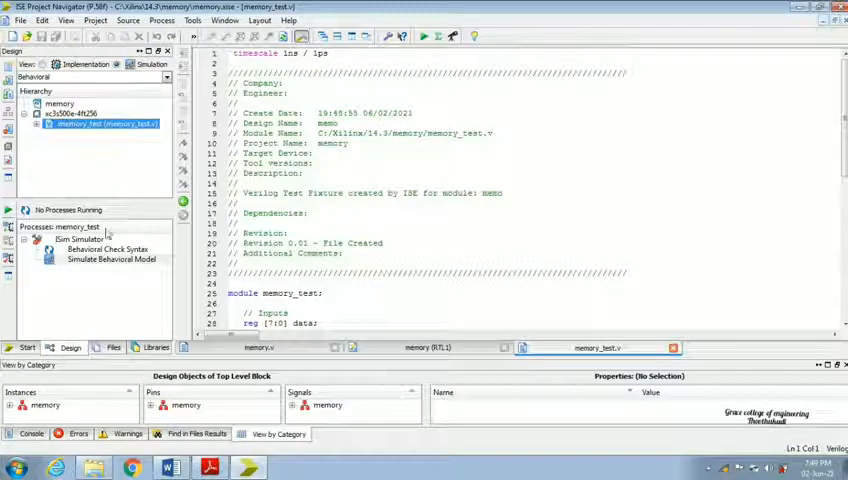
Step: Run Behavioral Check Syntax on memory_test, then Simulate Behavioral Model in ISim
double_click(120, 249)
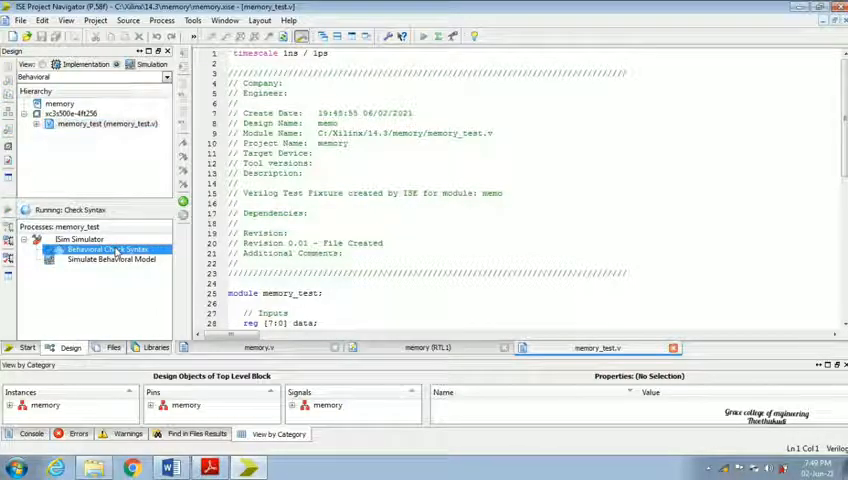
left_click(108, 250)
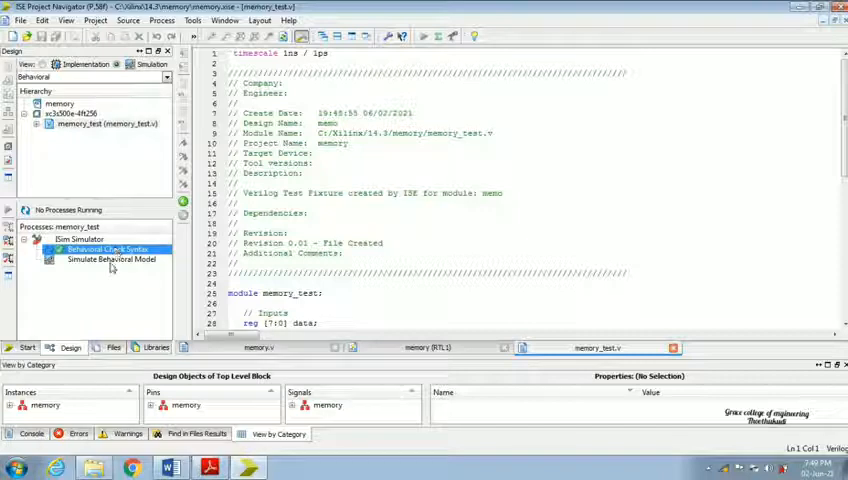
double_click(110, 259)
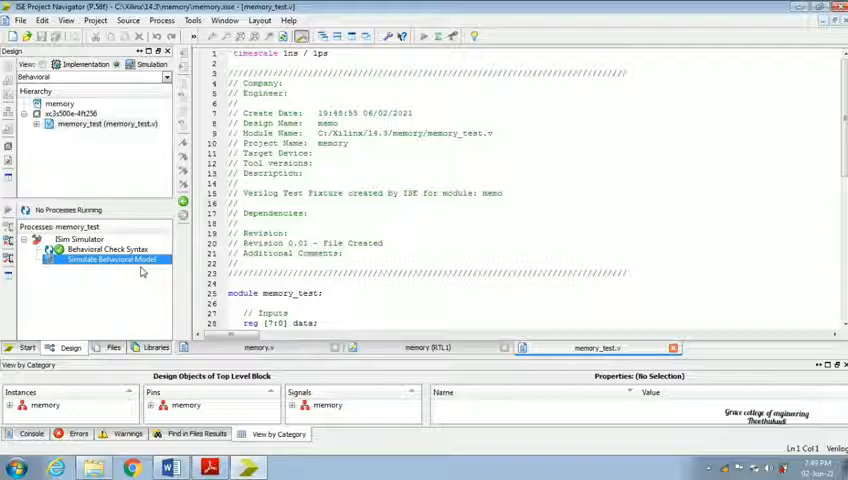
double_click(110, 259)
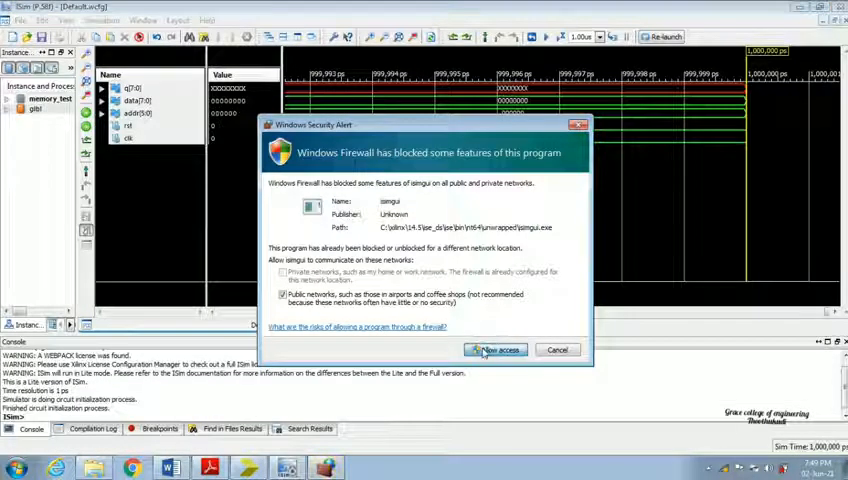
Step: Allow ISim through the firewall and try forcing constant 101010 onto data
left_click(498, 349)
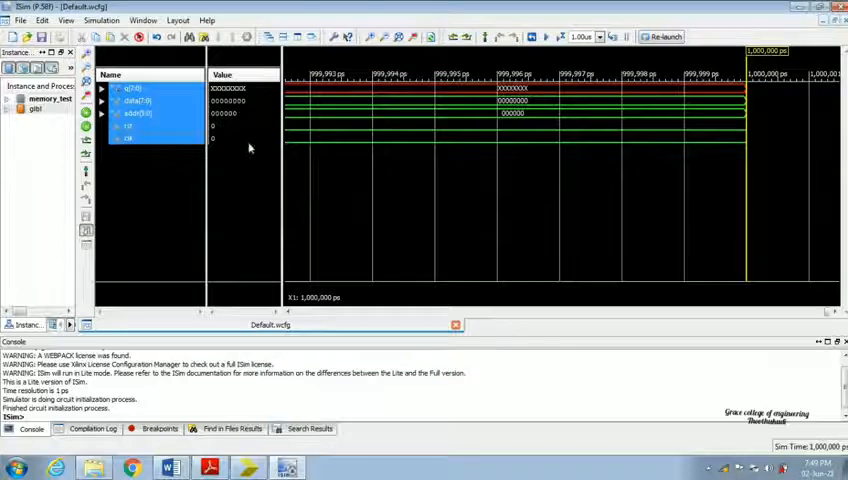
left_click(128, 138)
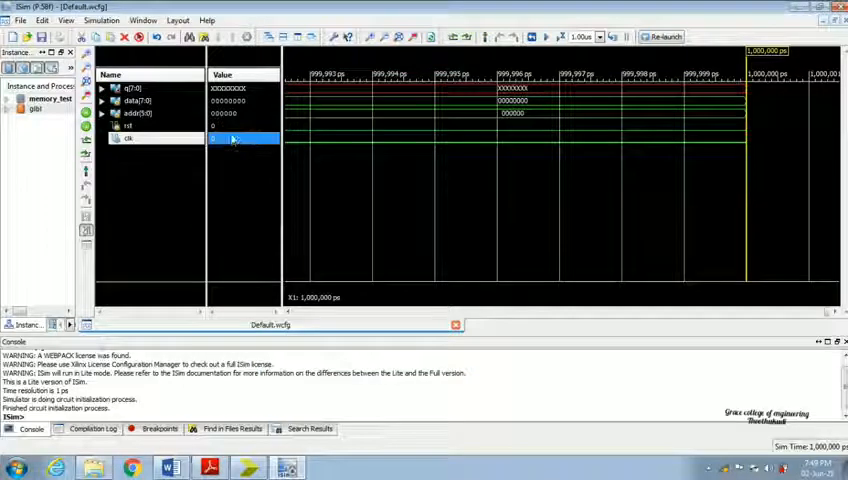
left_click(140, 102)
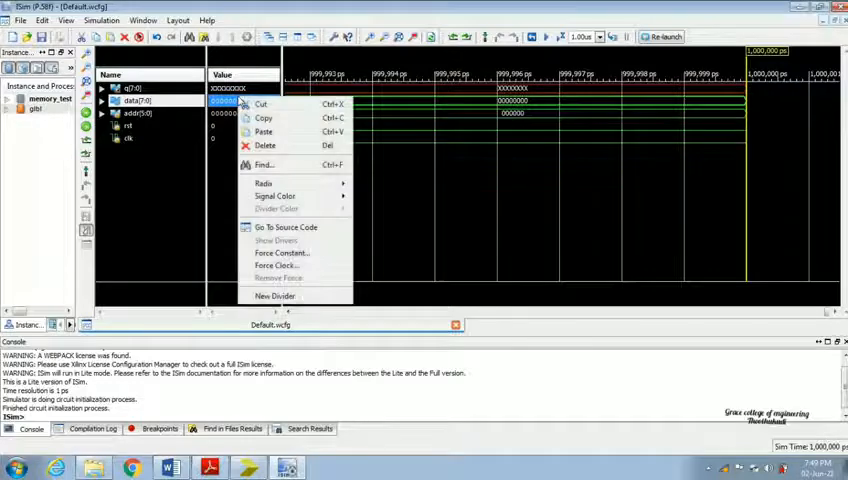
left_click(281, 253)
type("101010")
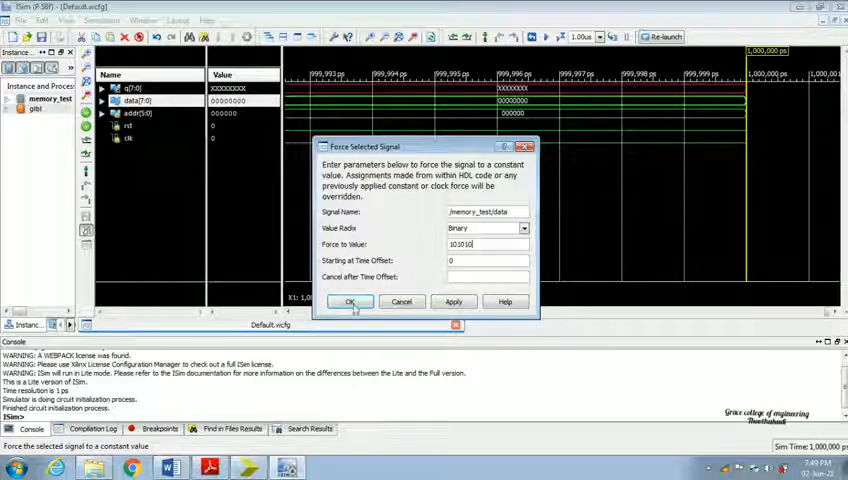
left_click(350, 302)
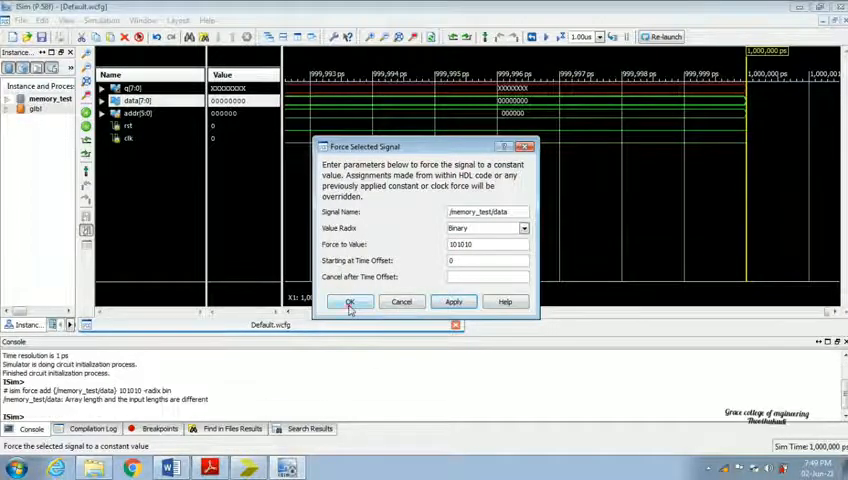
left_click(350, 302)
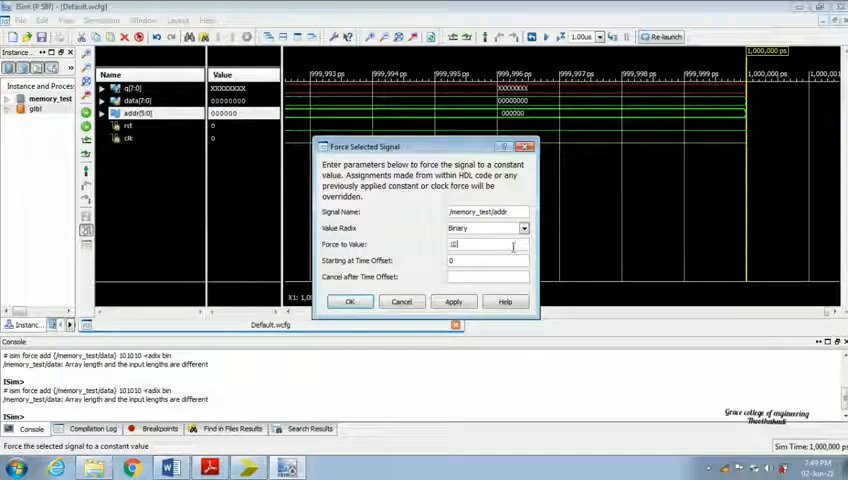
Step: Try forcing constant 10000 onto addr, which ISim rejects with a length mismatch
type("10000")
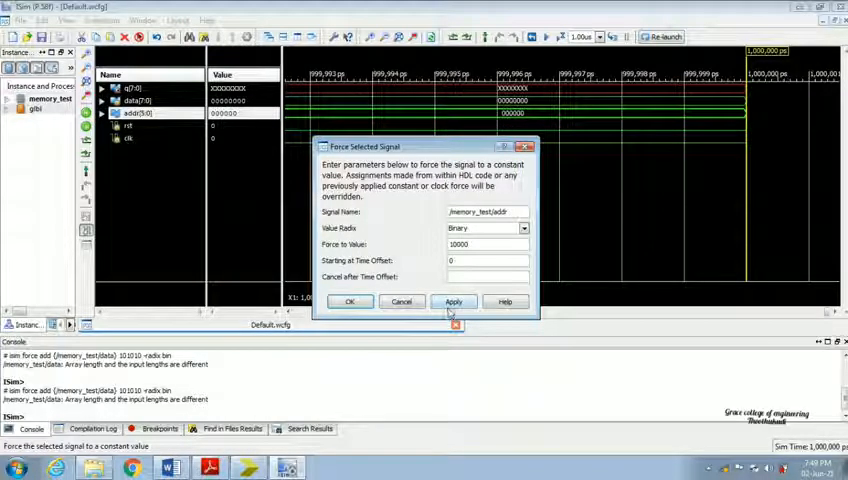
left_click(453, 301)
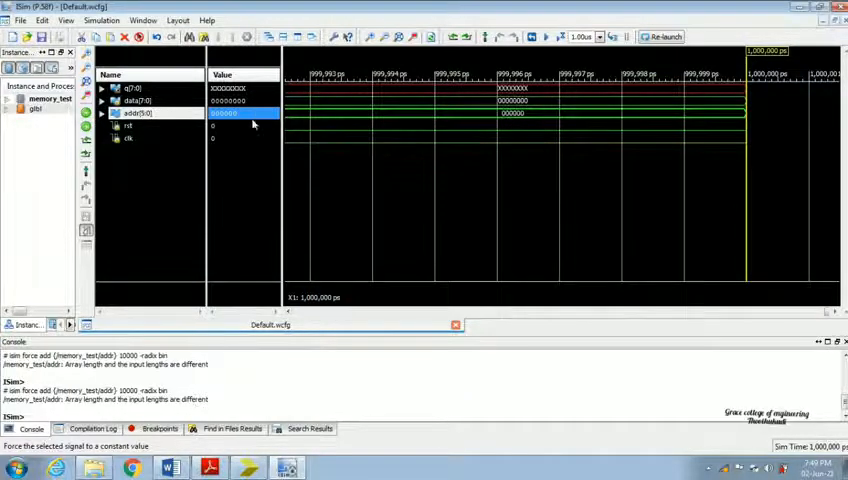
right_click(127, 138)
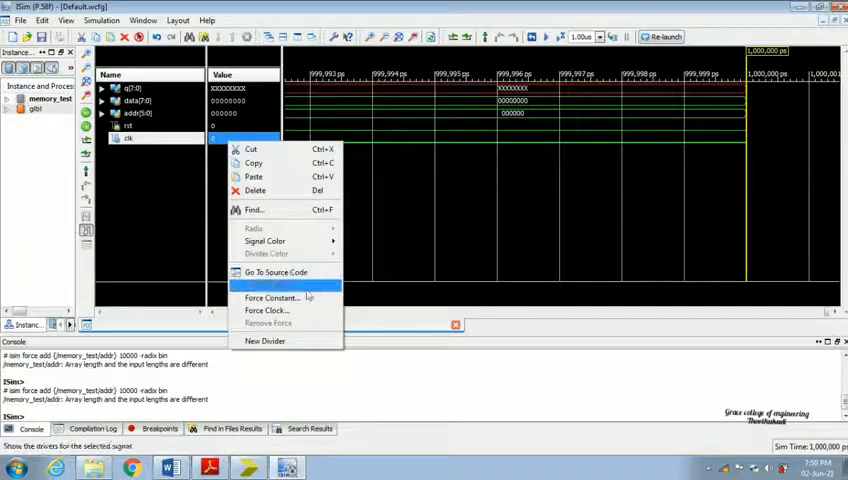
mouse_move(415, 269)
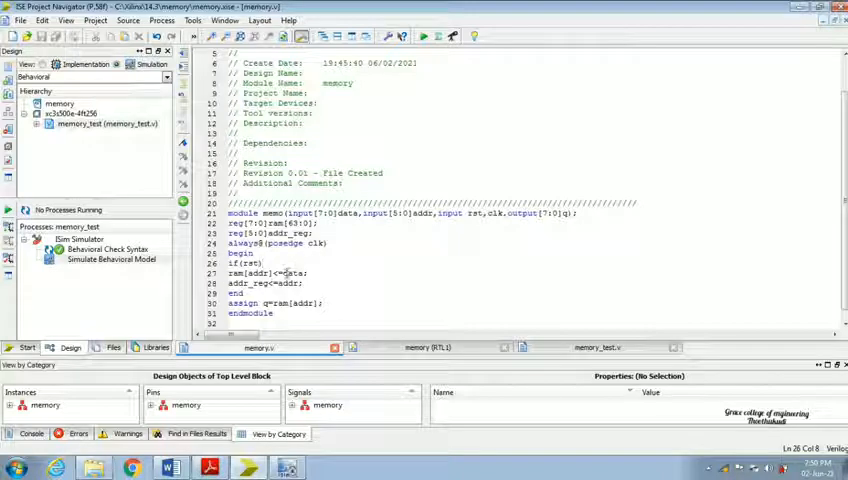
Step: In memory.v, select ram[addr] in the RAM write statement on line 27
left_click(232, 273)
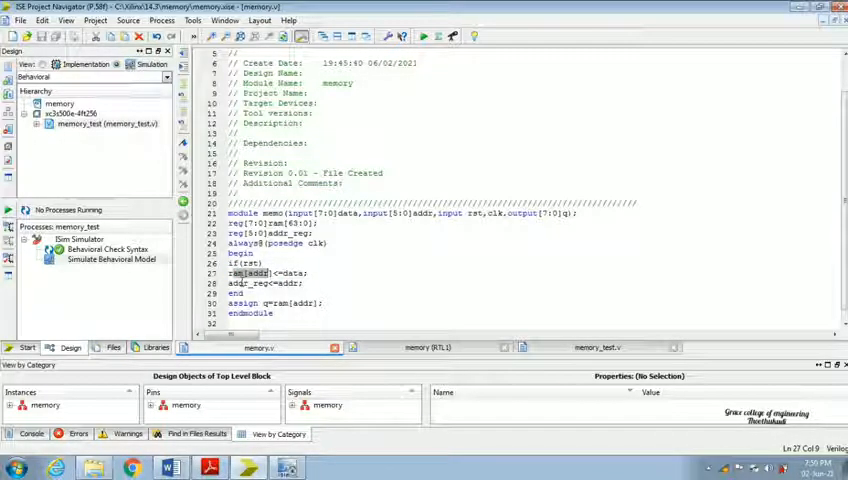
left_click(256, 283)
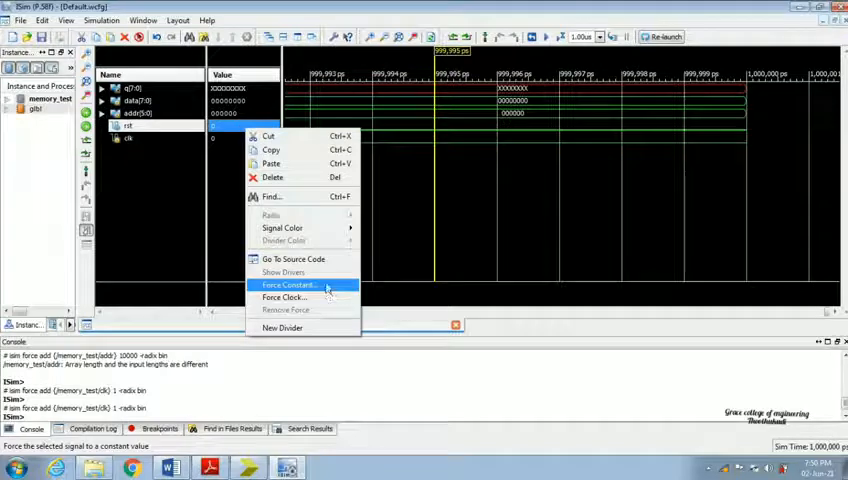
Step: Force rst to constant 1 and advance the simulation to 2,000,000 ps with Run All and Run For
left_click(291, 285)
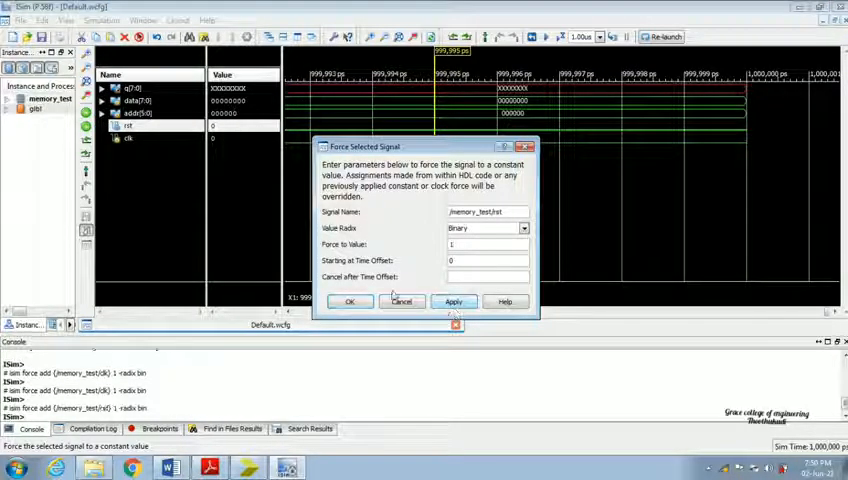
left_click(349, 301)
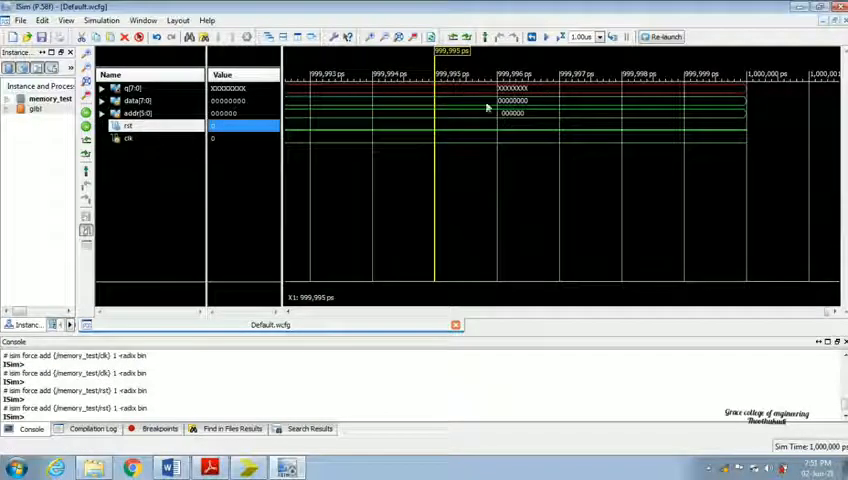
left_click(541, 37)
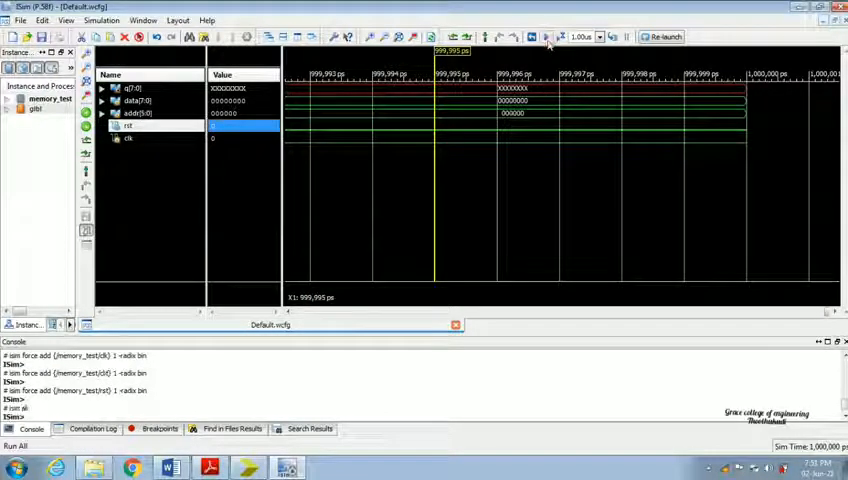
left_click(538, 37)
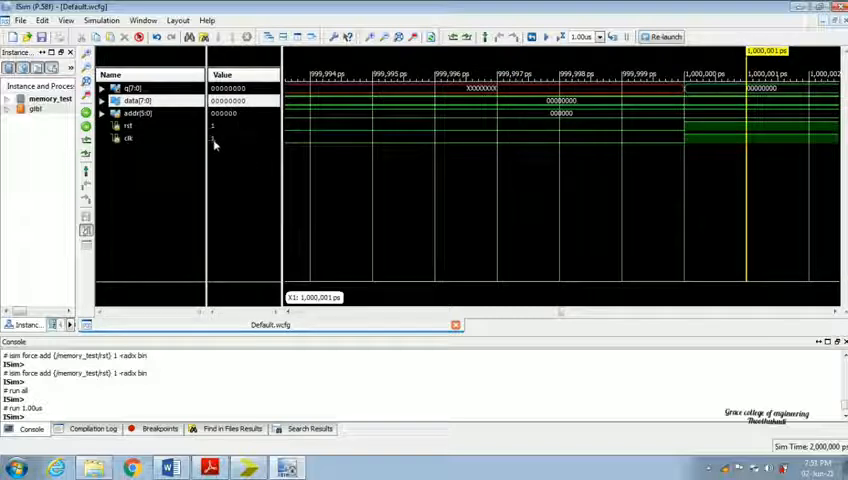
left_click(128, 138)
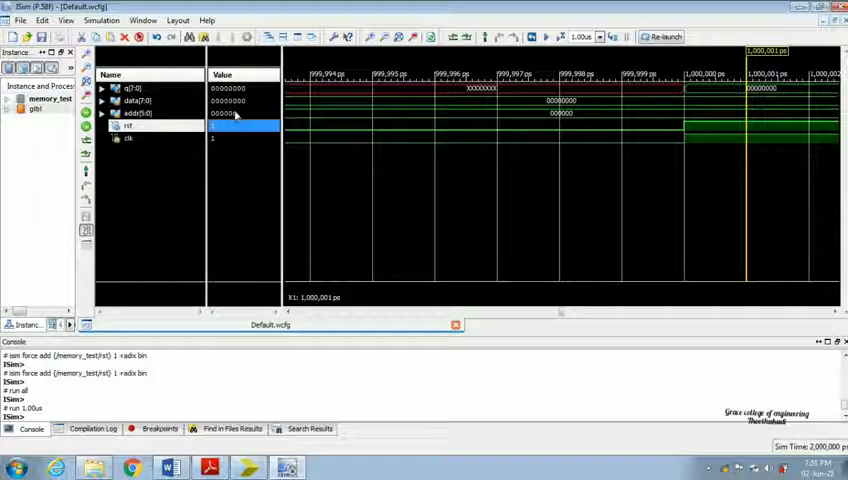
Step: Force data to 10101010 and clk to constant 0, then advance the simulation
left_click(140, 113)
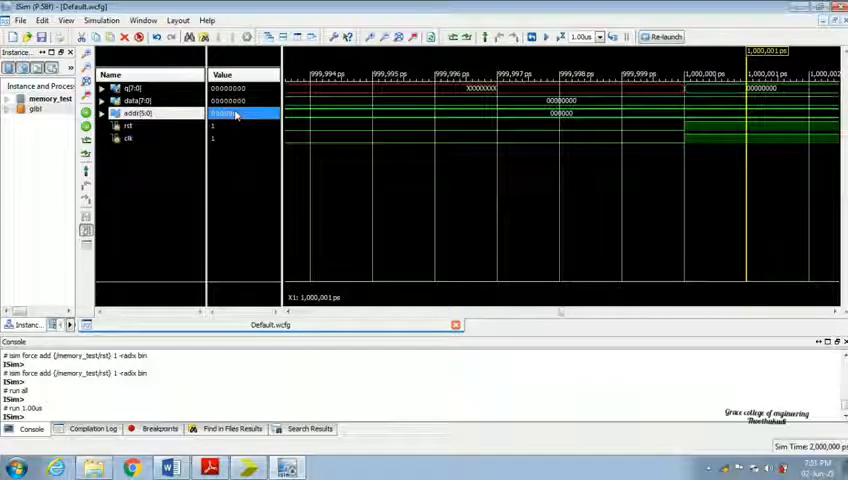
right_click(145, 101)
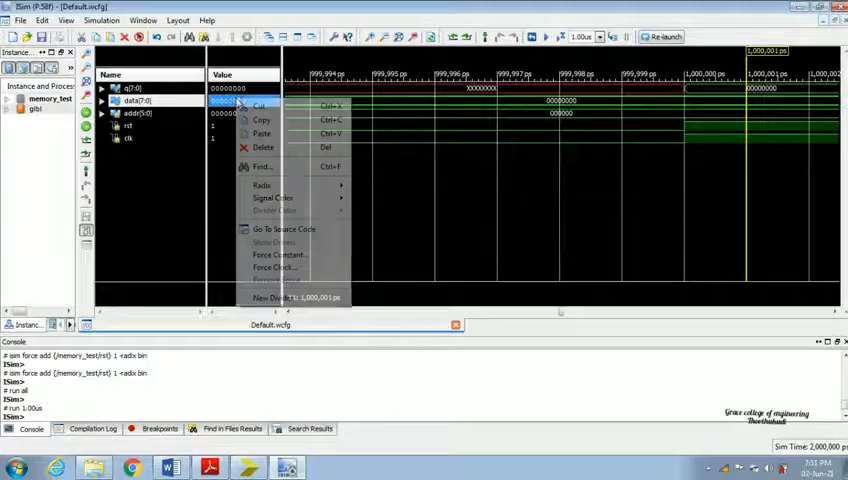
left_click(277, 254)
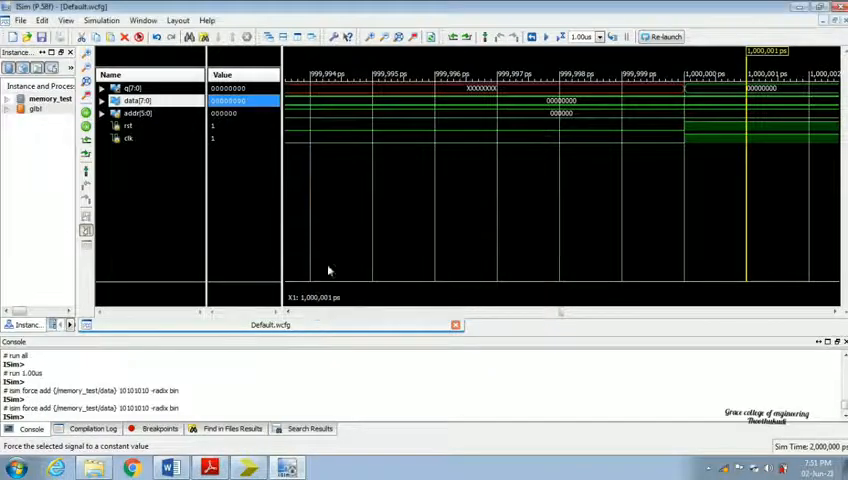
left_click(128, 126)
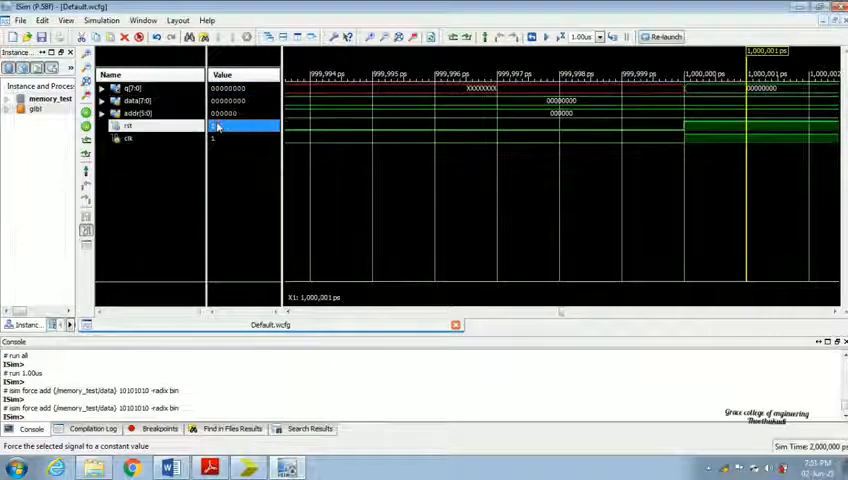
right_click(127, 138)
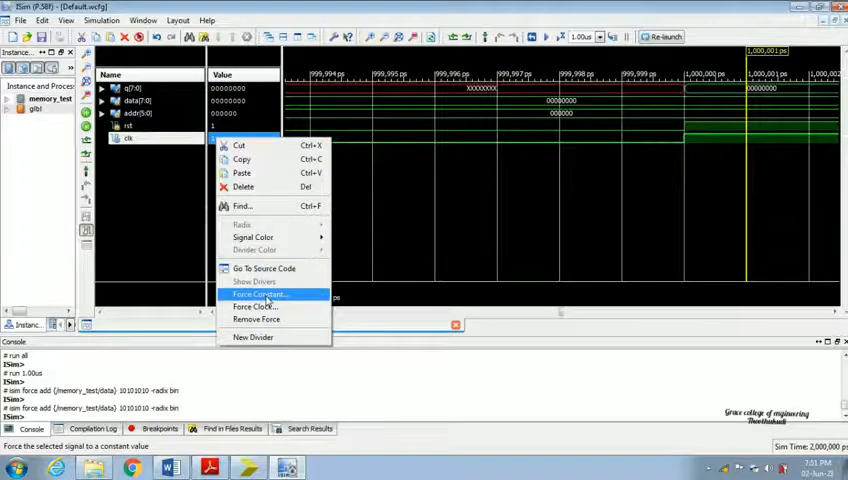
left_click(258, 294)
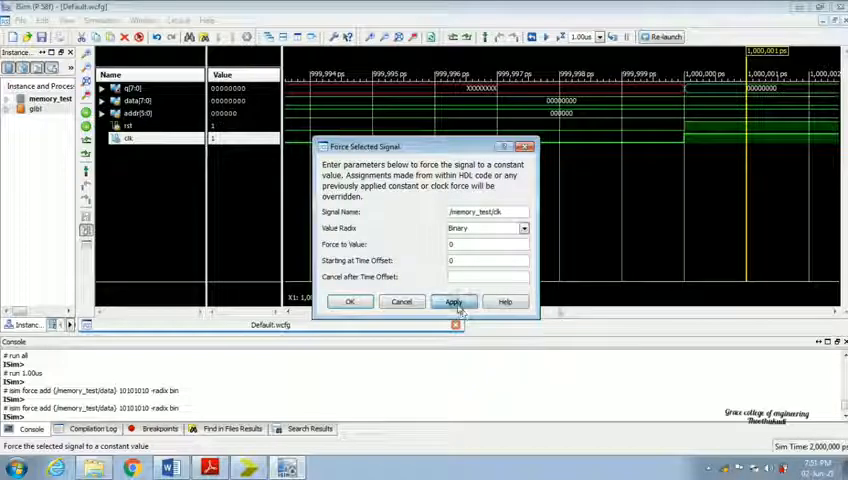
left_click(453, 301)
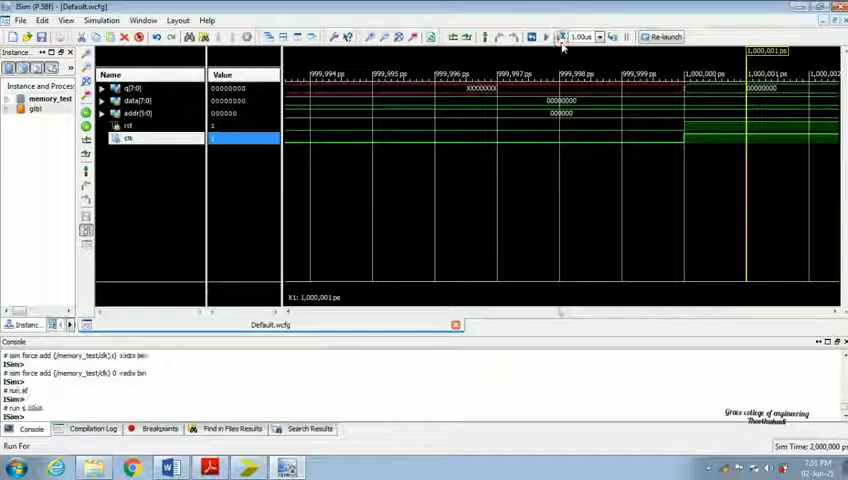
left_click(539, 36)
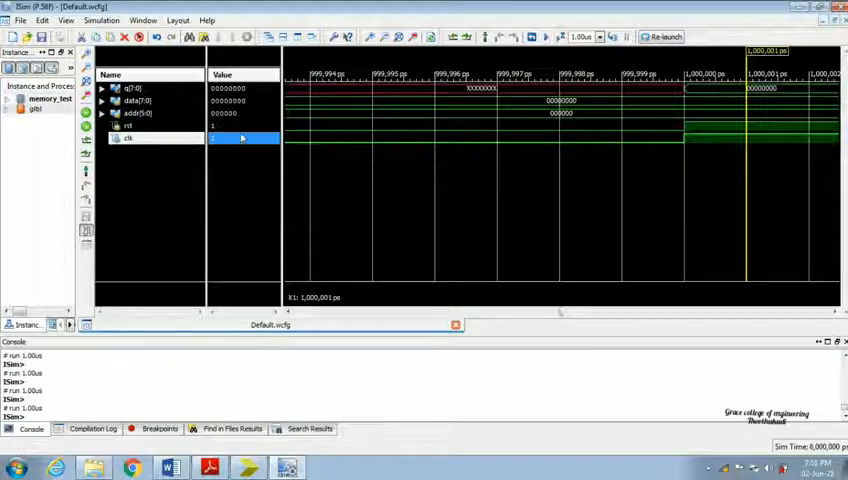
Step: Apply constant-0 forces on clk and rst
right_click(240, 138)
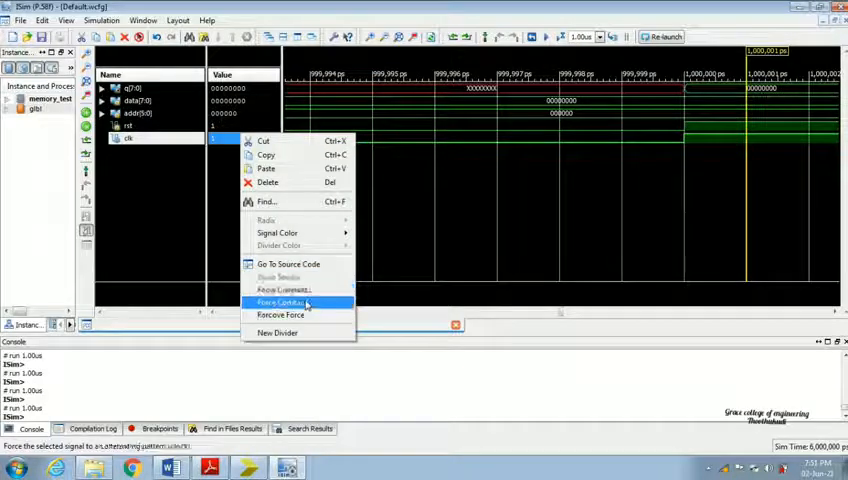
left_click(282, 302)
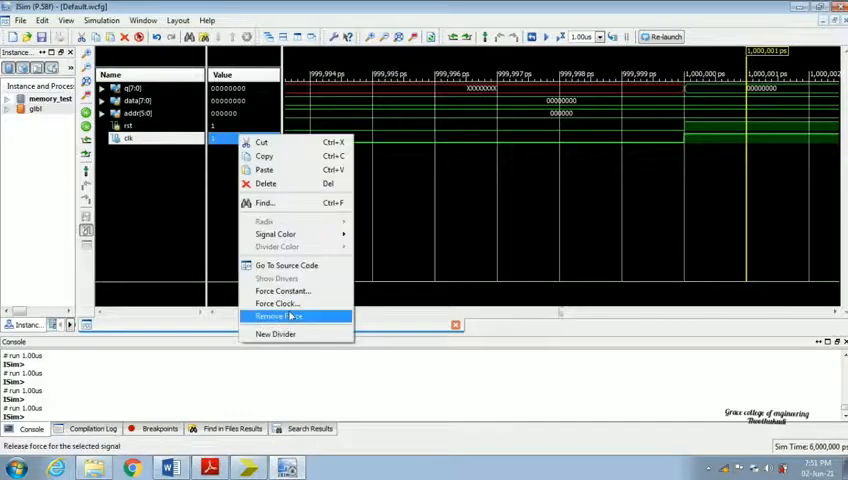
left_click(278, 291)
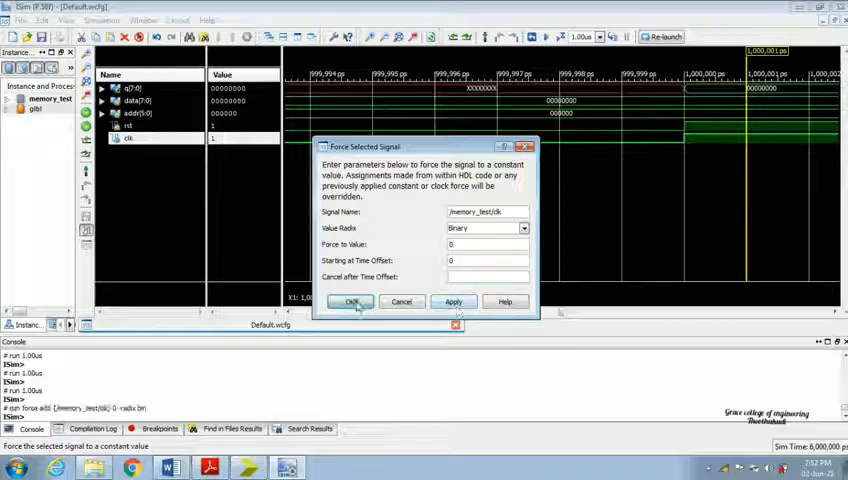
left_click(351, 302)
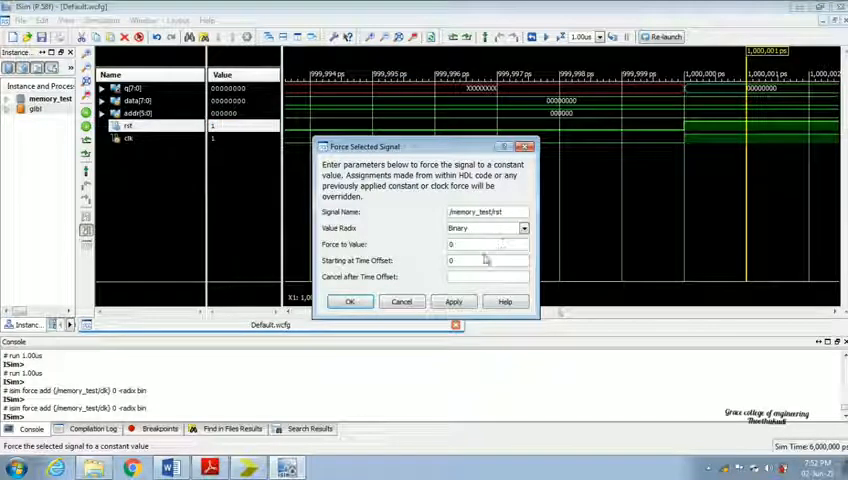
left_click(349, 301)
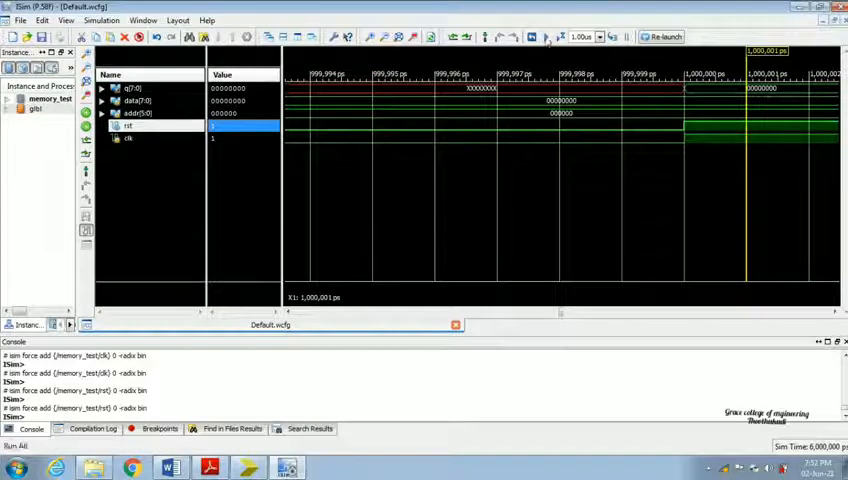
Step: Run All so q[7:0] shows 10101010 stored at address 000001
left_click(558, 35)
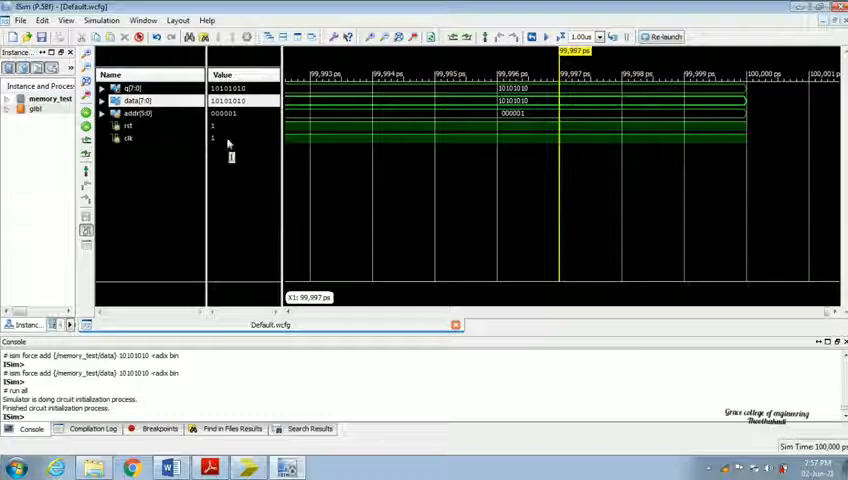
mouse_move(125, 139)
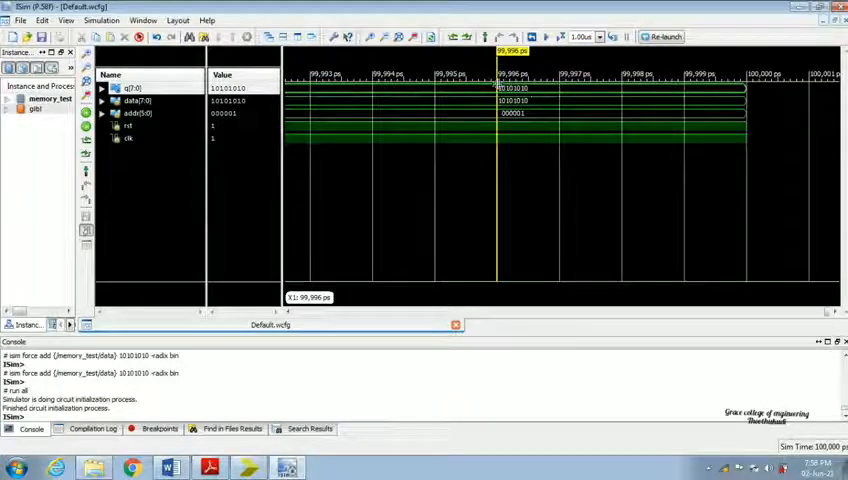
Step: Restart the simulation and force clk and rst to constant 1
left_click(529, 33)
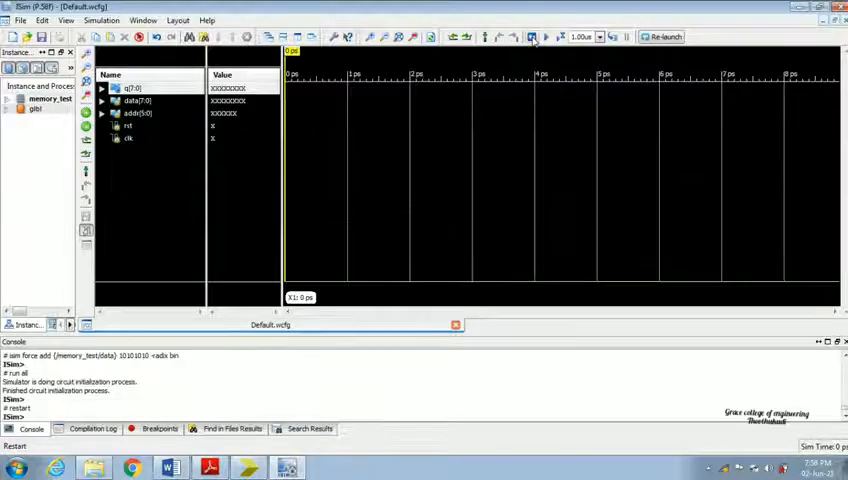
right_click(127, 138)
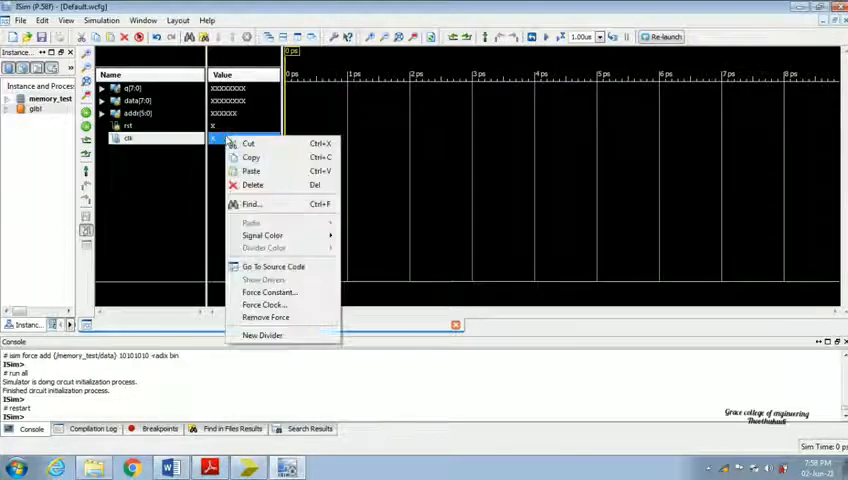
left_click(264, 304)
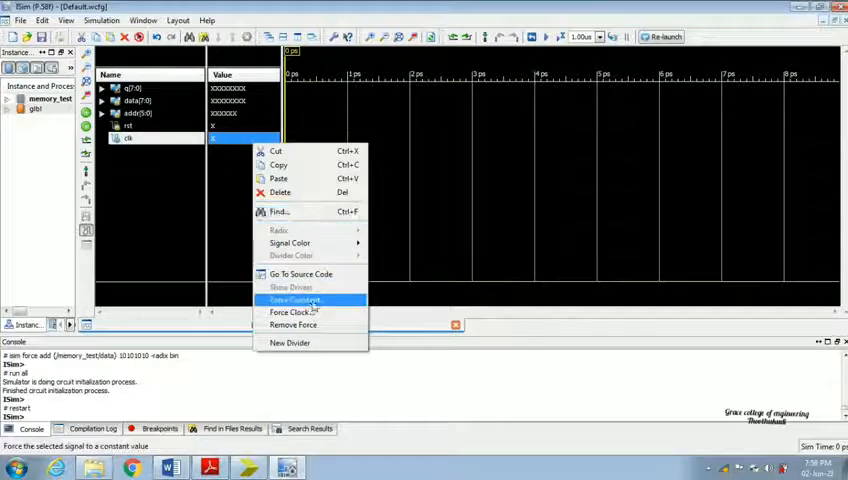
left_click(295, 300)
type("1")
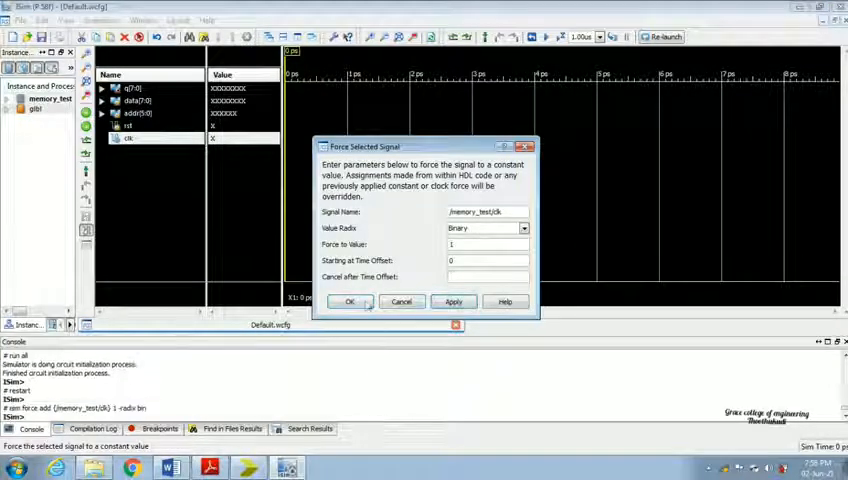
right_click(130, 127)
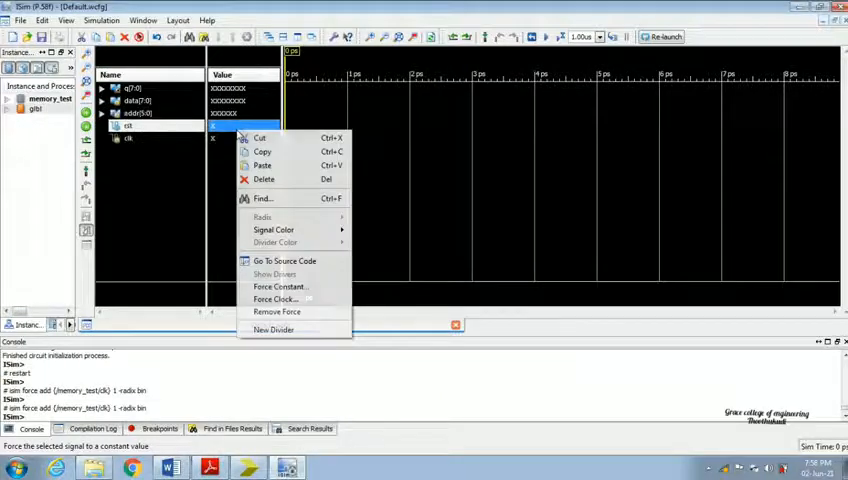
left_click(280, 287)
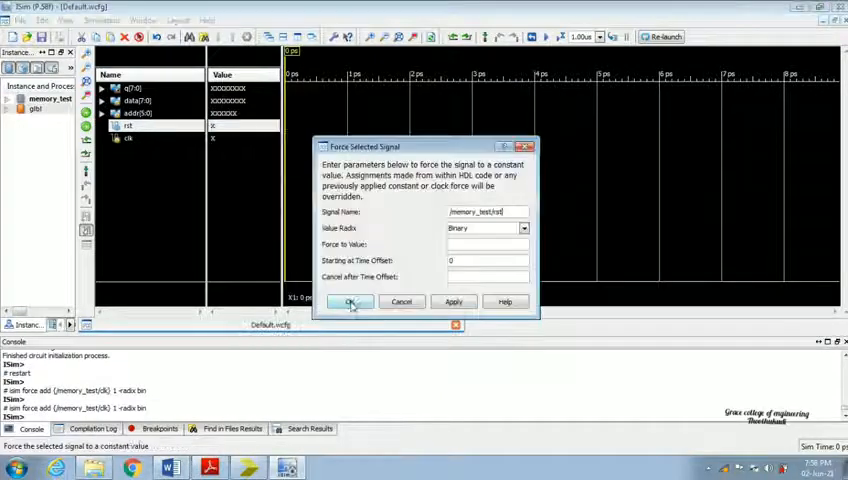
type("1")
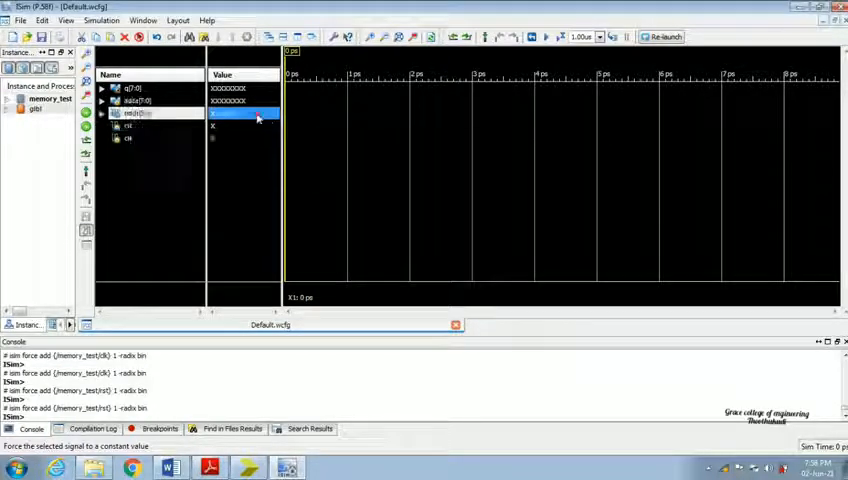
Step: Force addr to 000001 and data to 10101010, then select the Spartan-3E device in Project Navigator
right_click(140, 112)
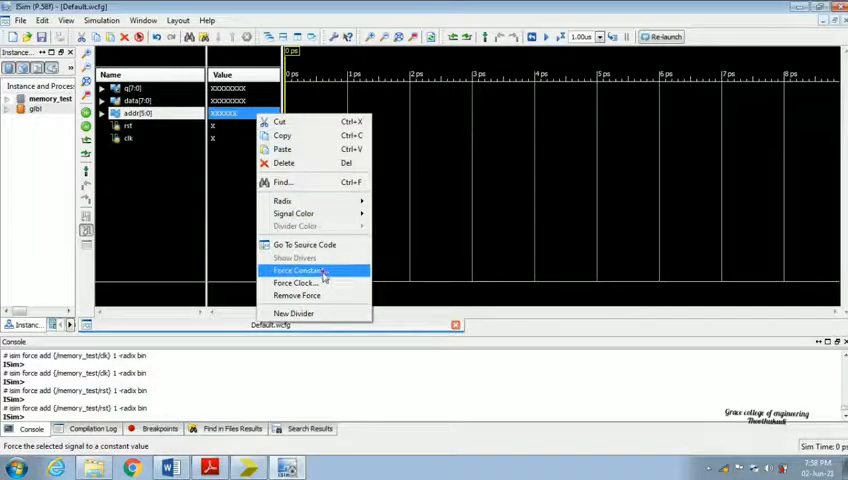
left_click(293, 270)
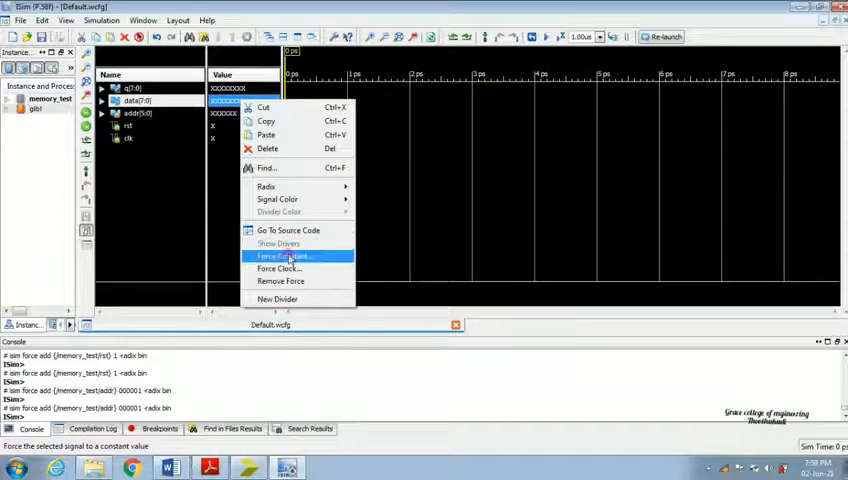
left_click(285, 256)
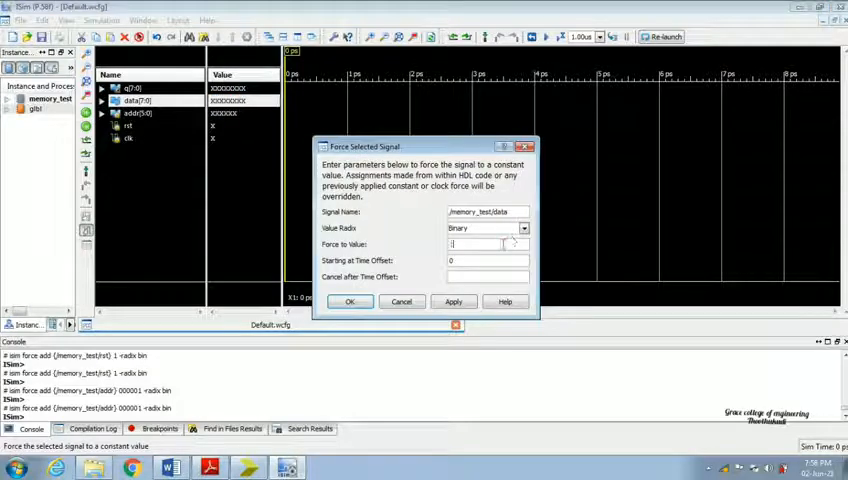
type("10101010")
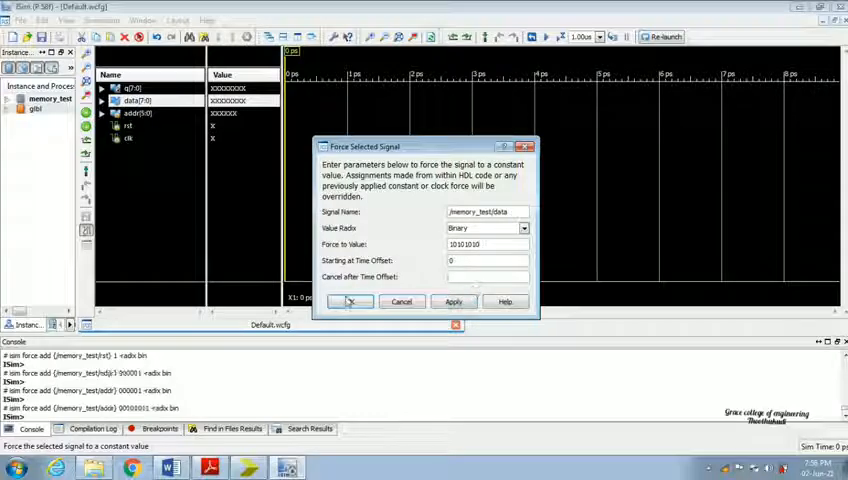
left_click(349, 301)
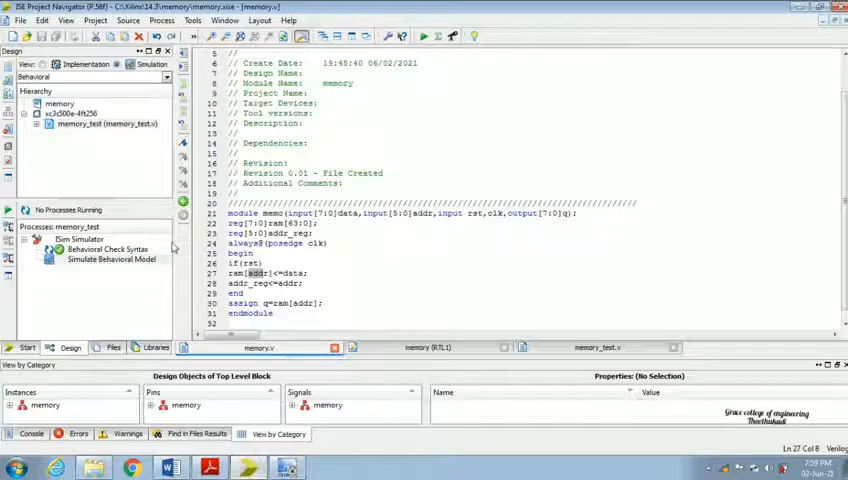
left_click(78, 103)
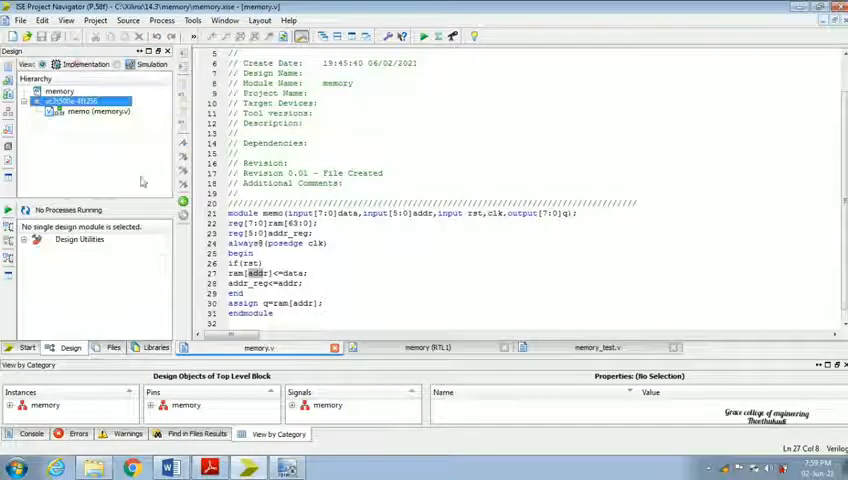